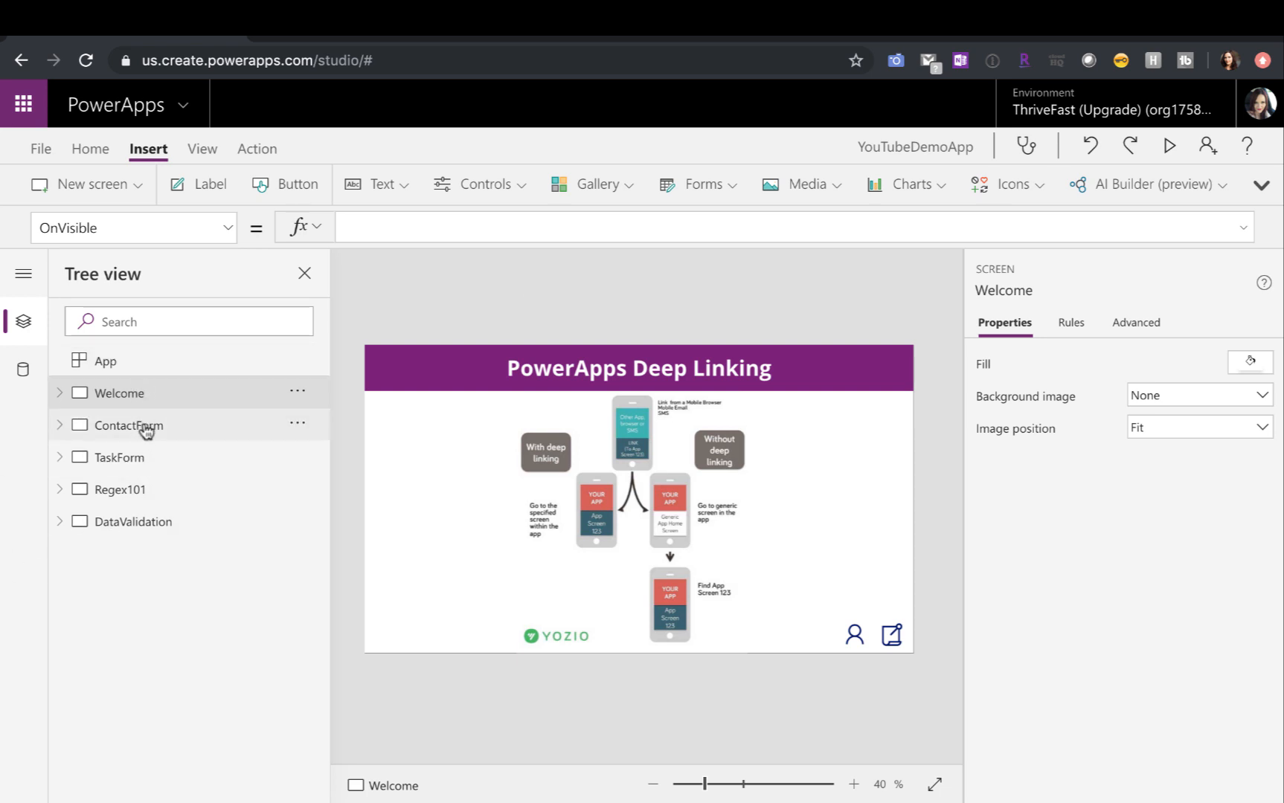
mouse_move(230, 527)
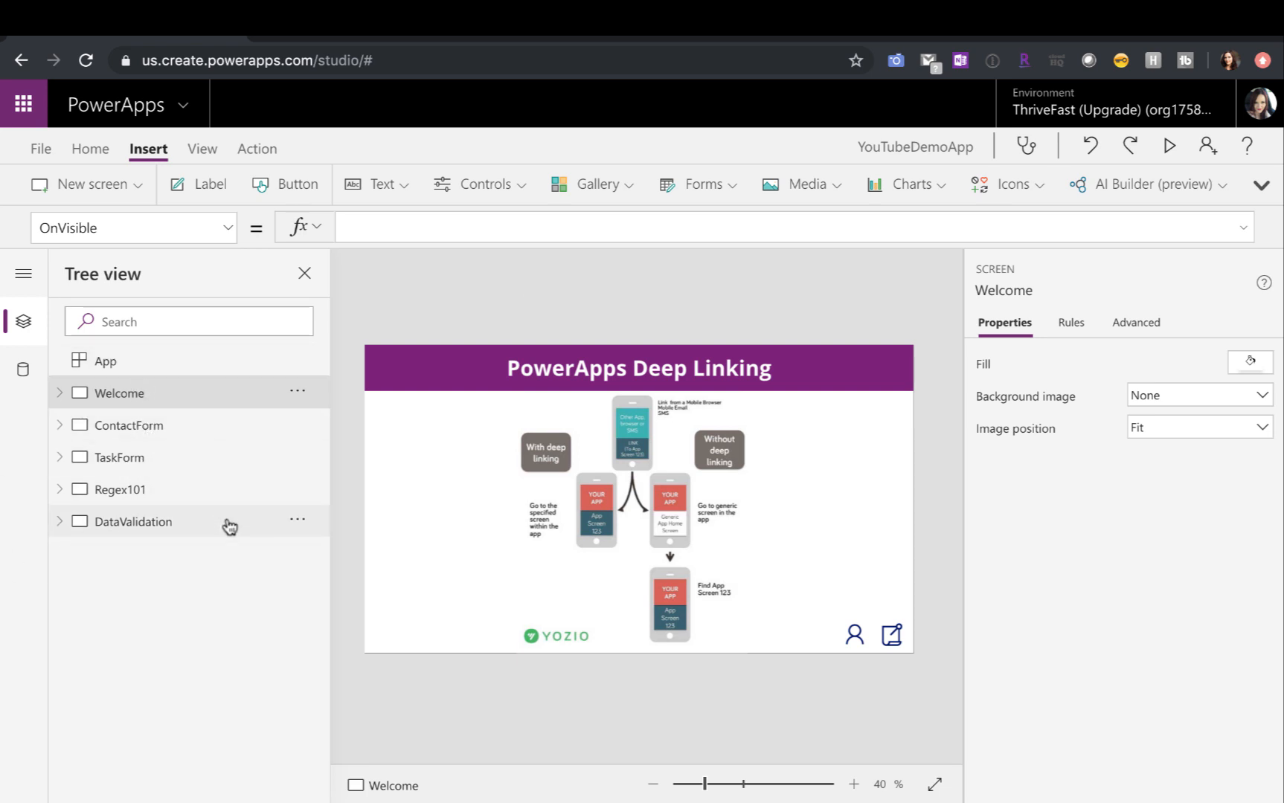
mouse_move(209, 392)
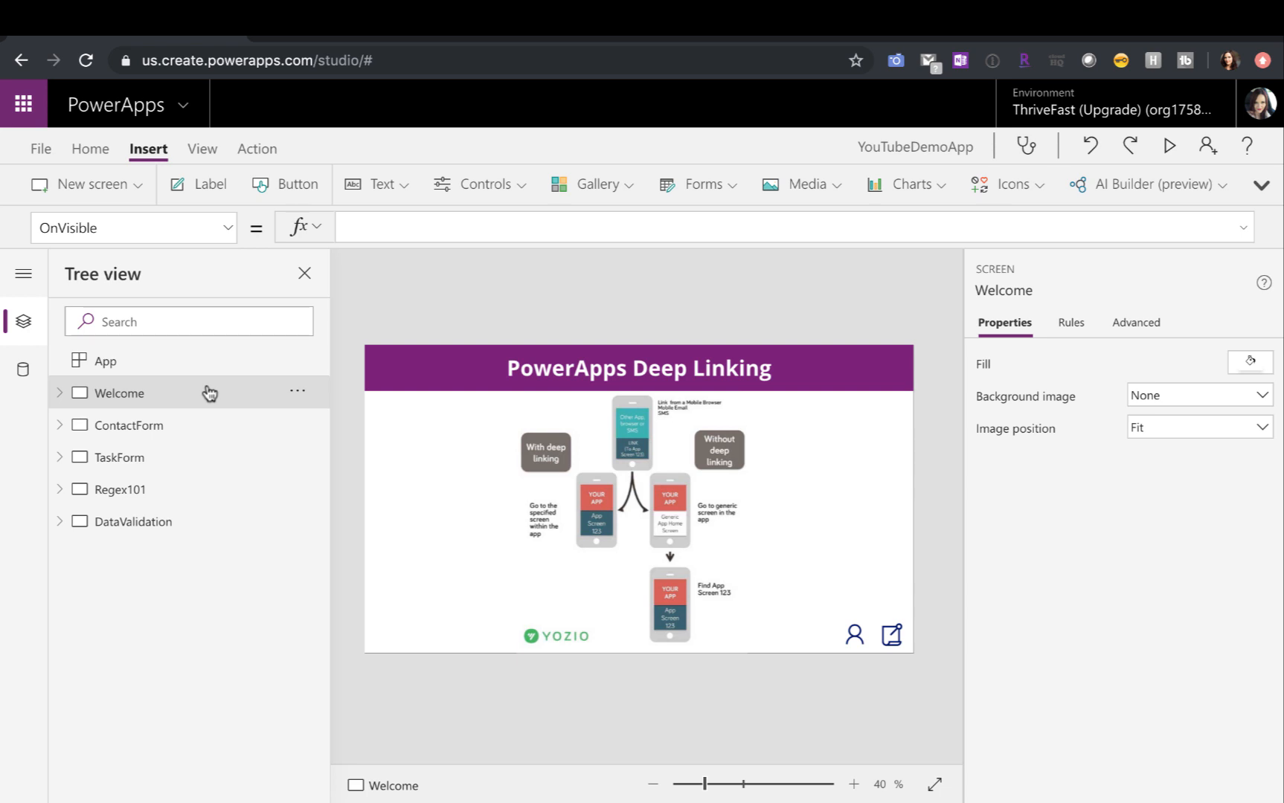
mouse_move(211, 398)
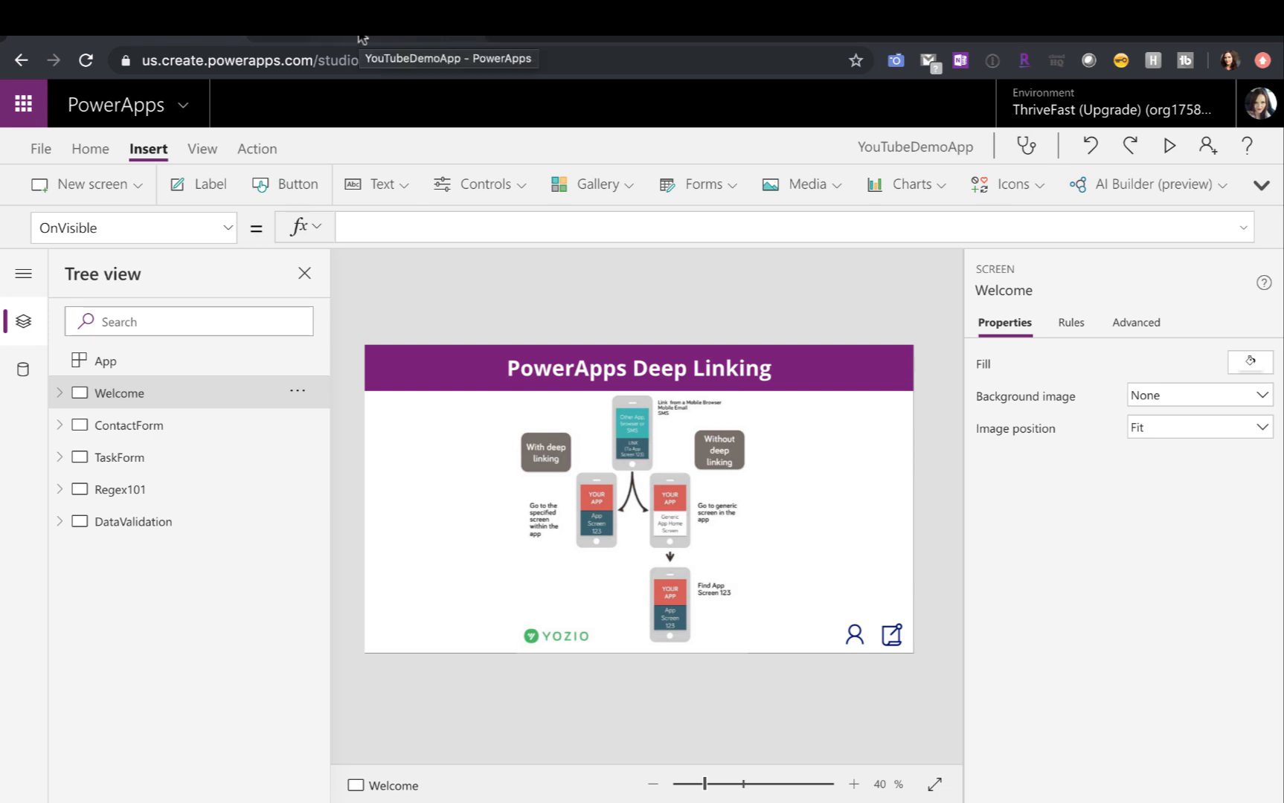
mouse_move(144, 434)
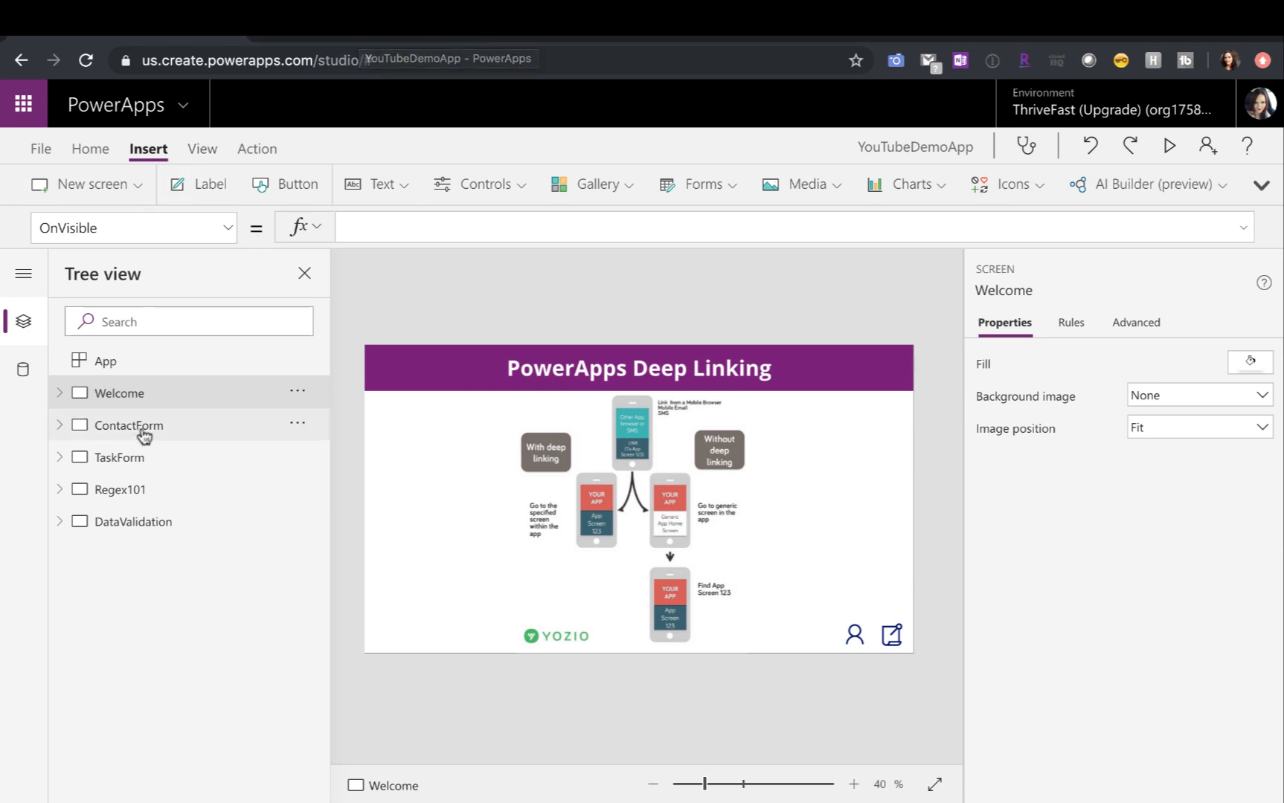
- Review the Contact form screen and the welcome screen's person icon formula in the studio
click(128, 425)
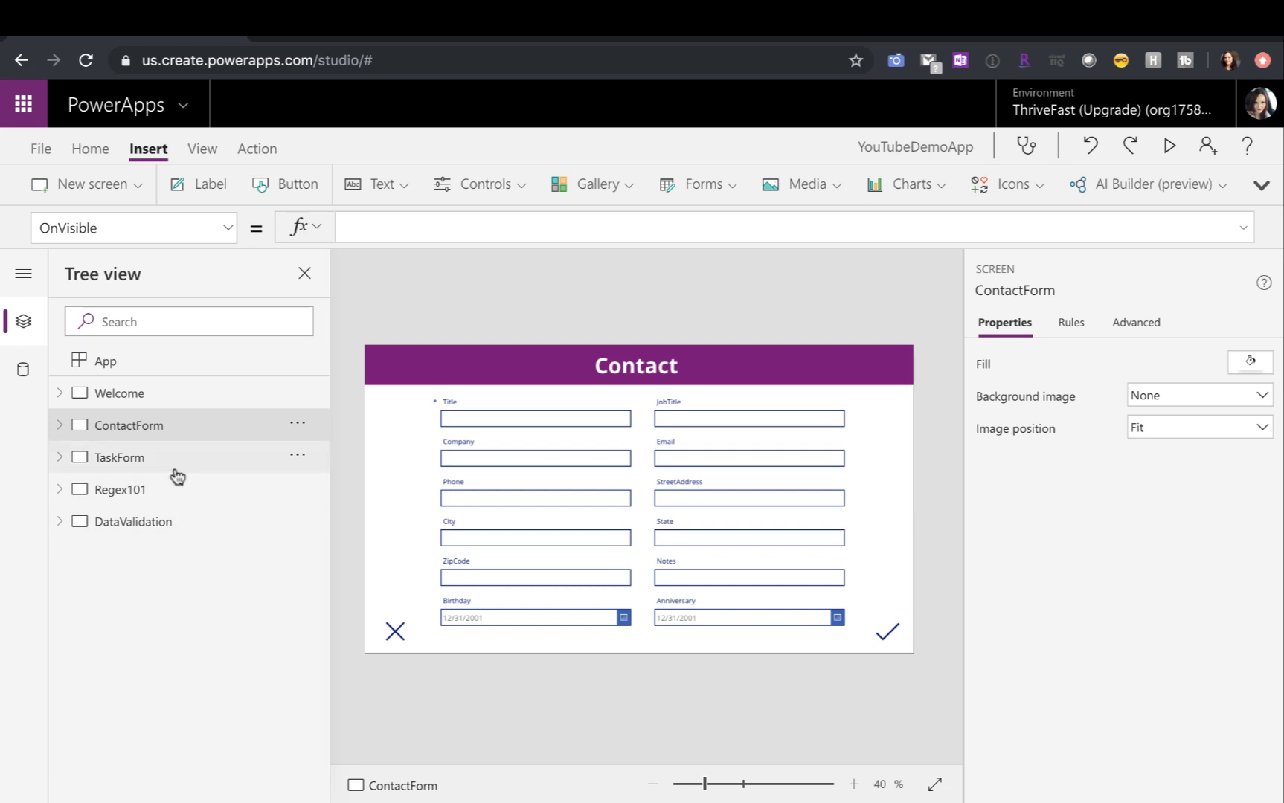
click(131, 456)
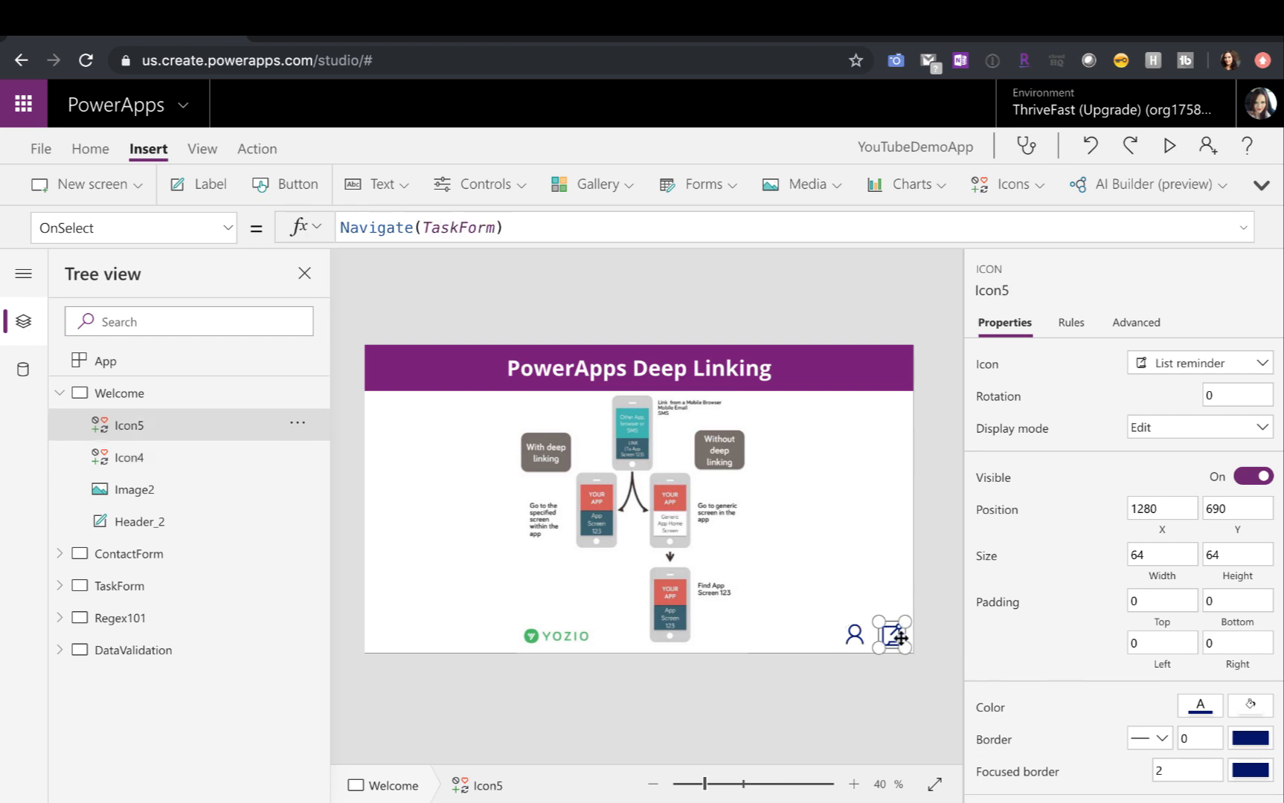
click(128, 457)
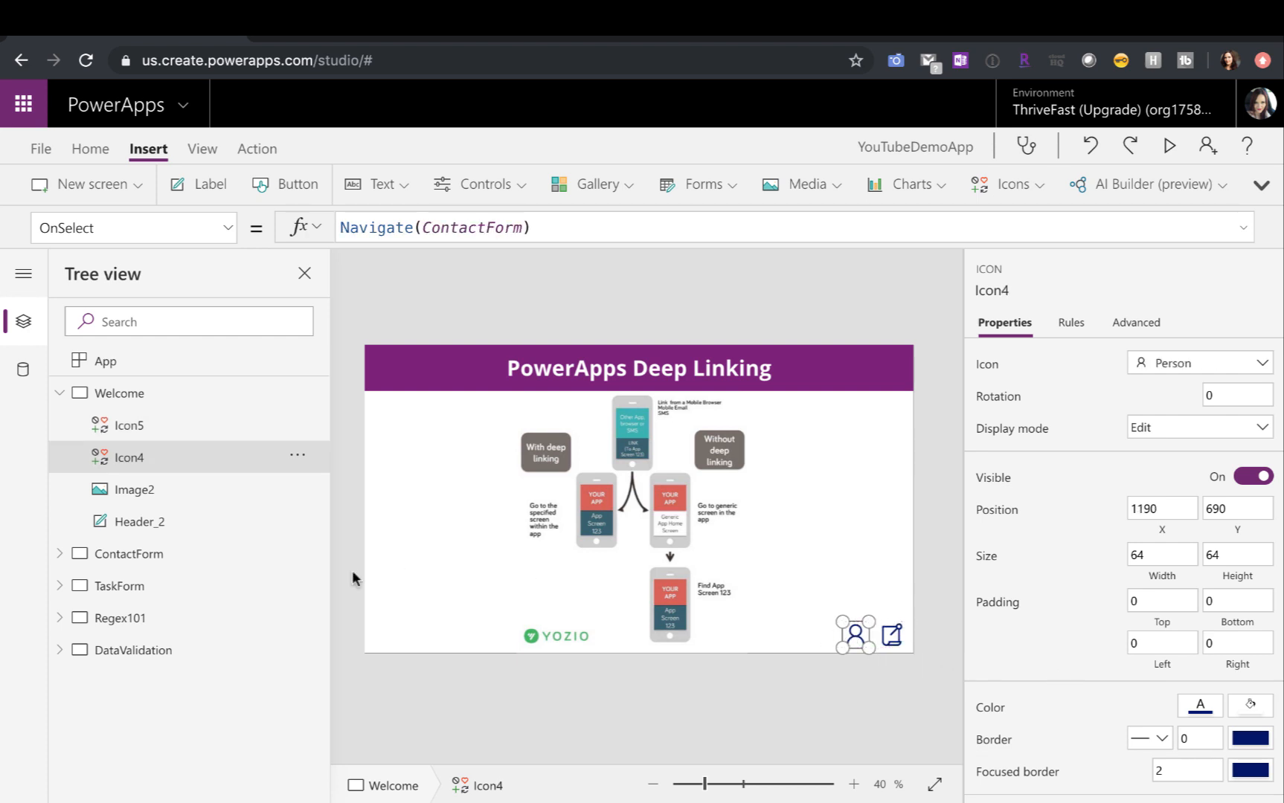
click(127, 553)
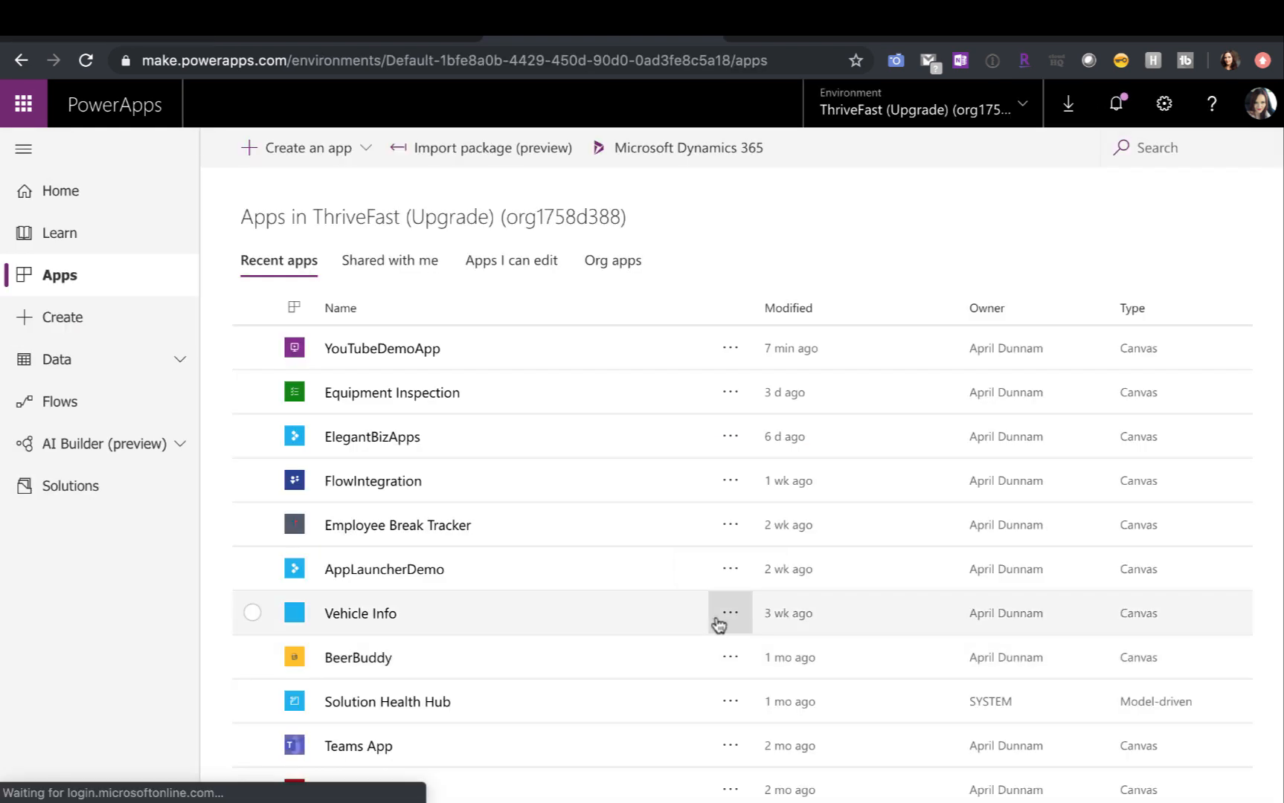
mouse_move(729, 613)
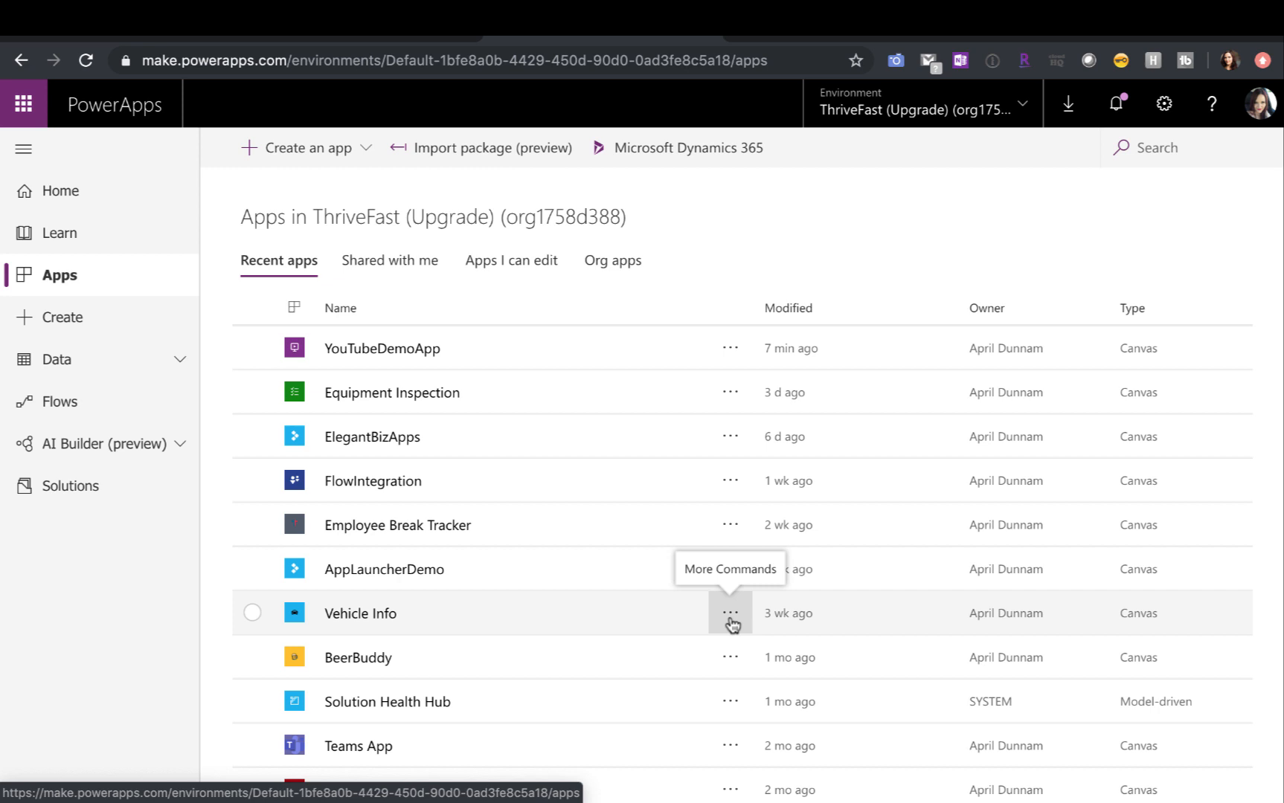
mouse_move(671, 525)
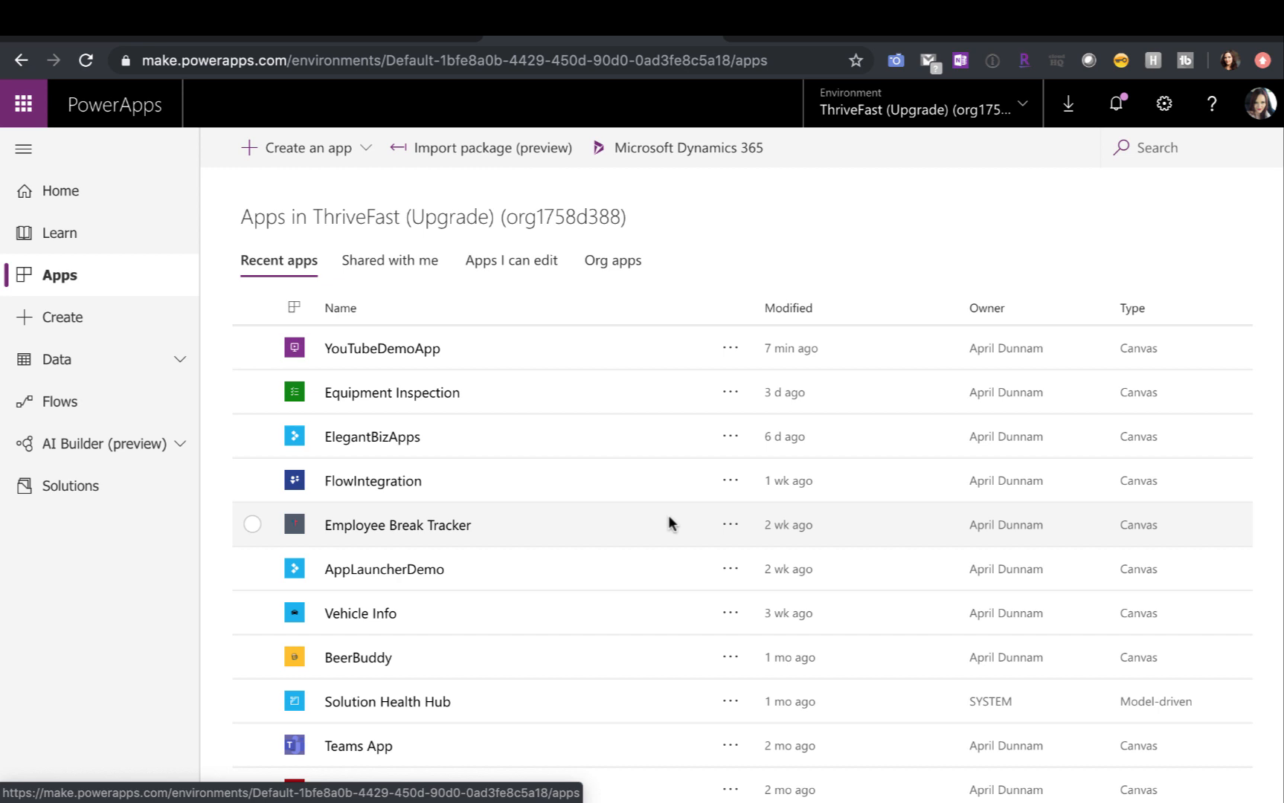
mouse_move(850, 208)
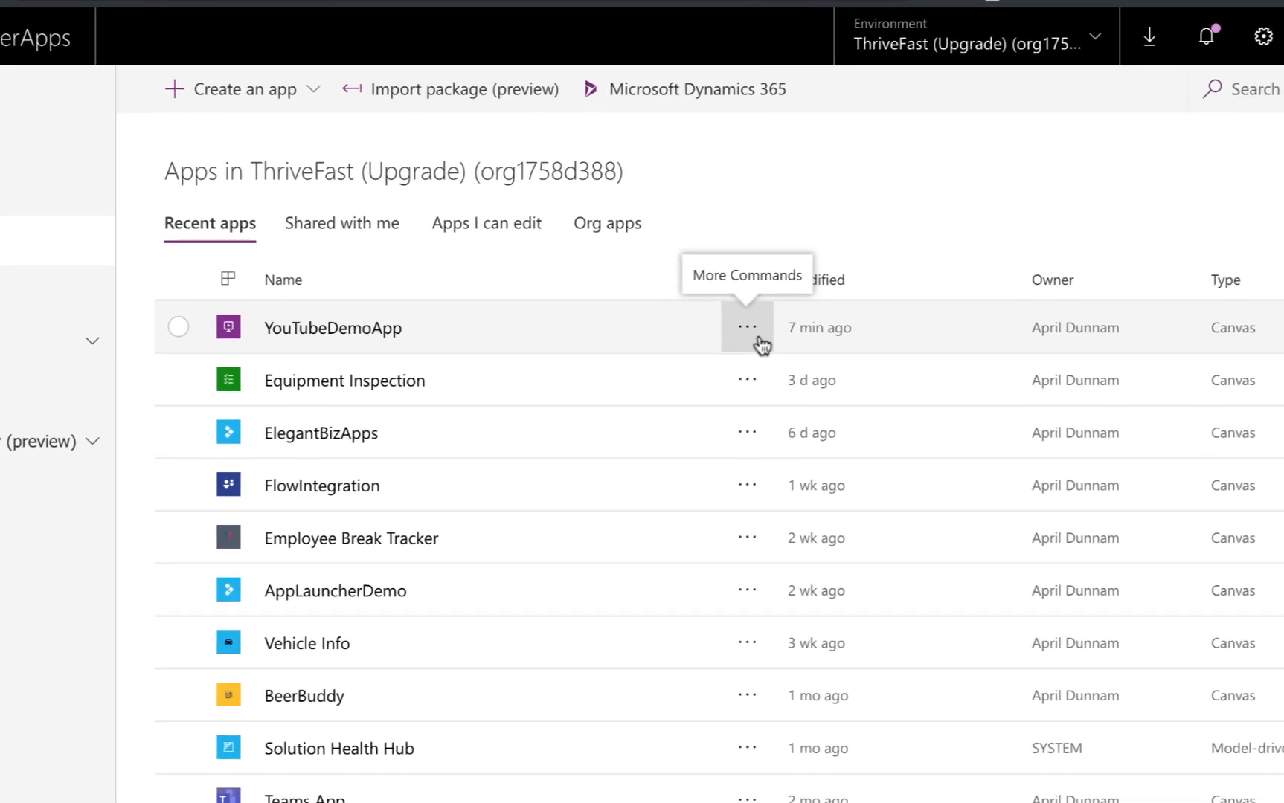
- Show the Details page of YouTubeDemoApp from the Apps list's More Commands menu
click(745, 327)
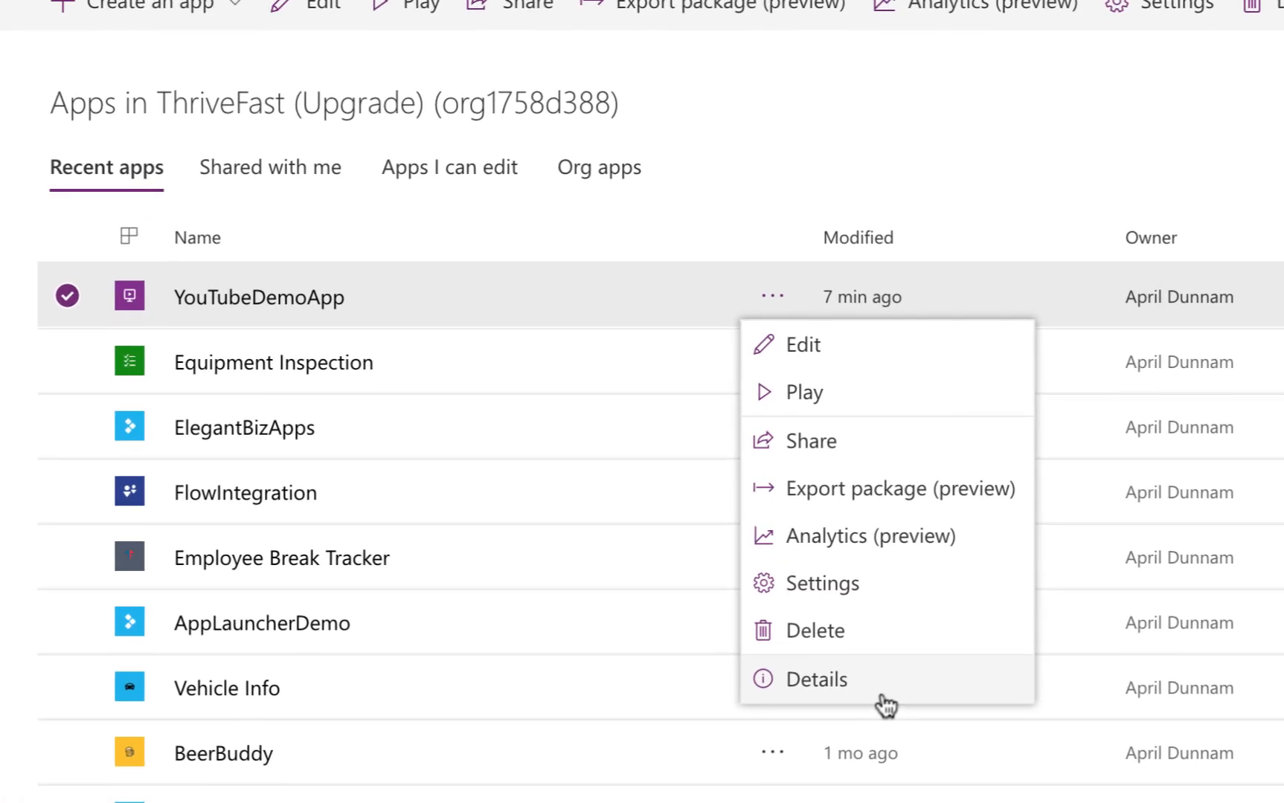
click(817, 679)
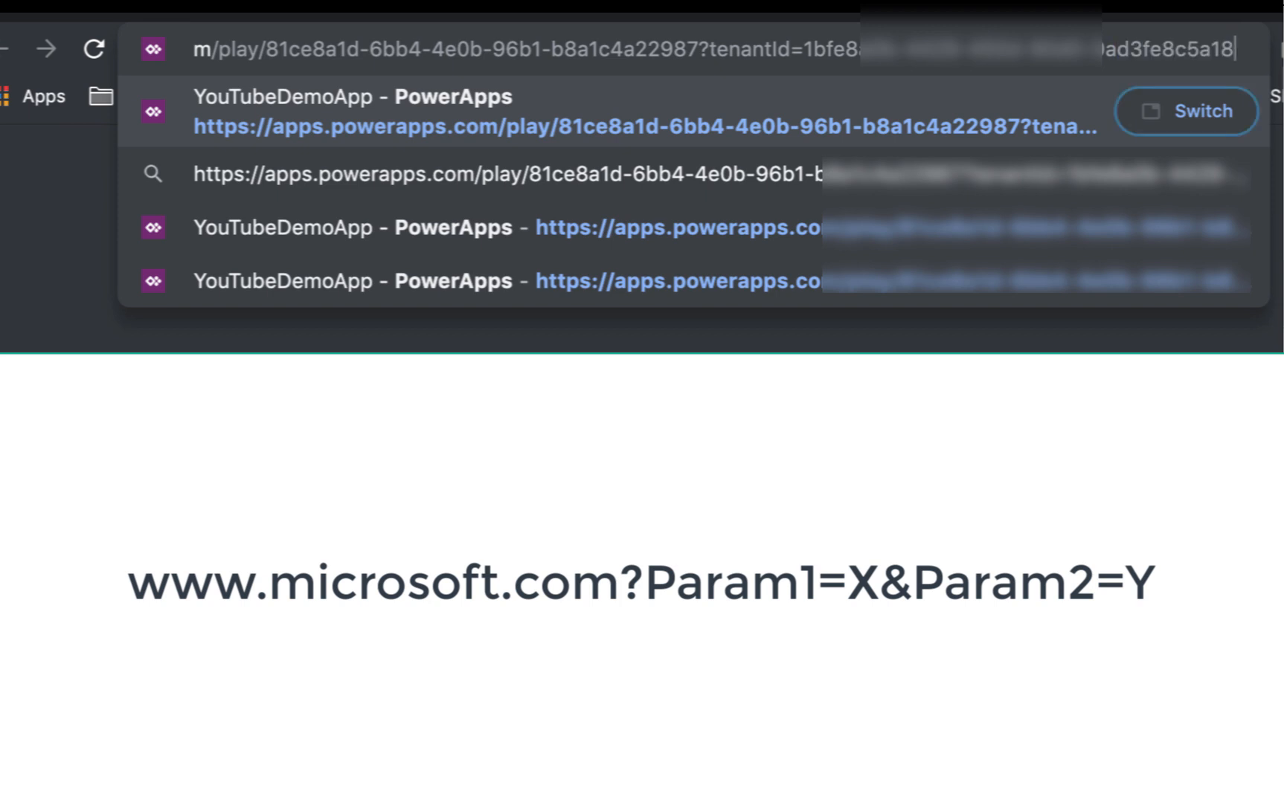
- Append &DeepLink after the tenantId value in the app's play URL
text(&)
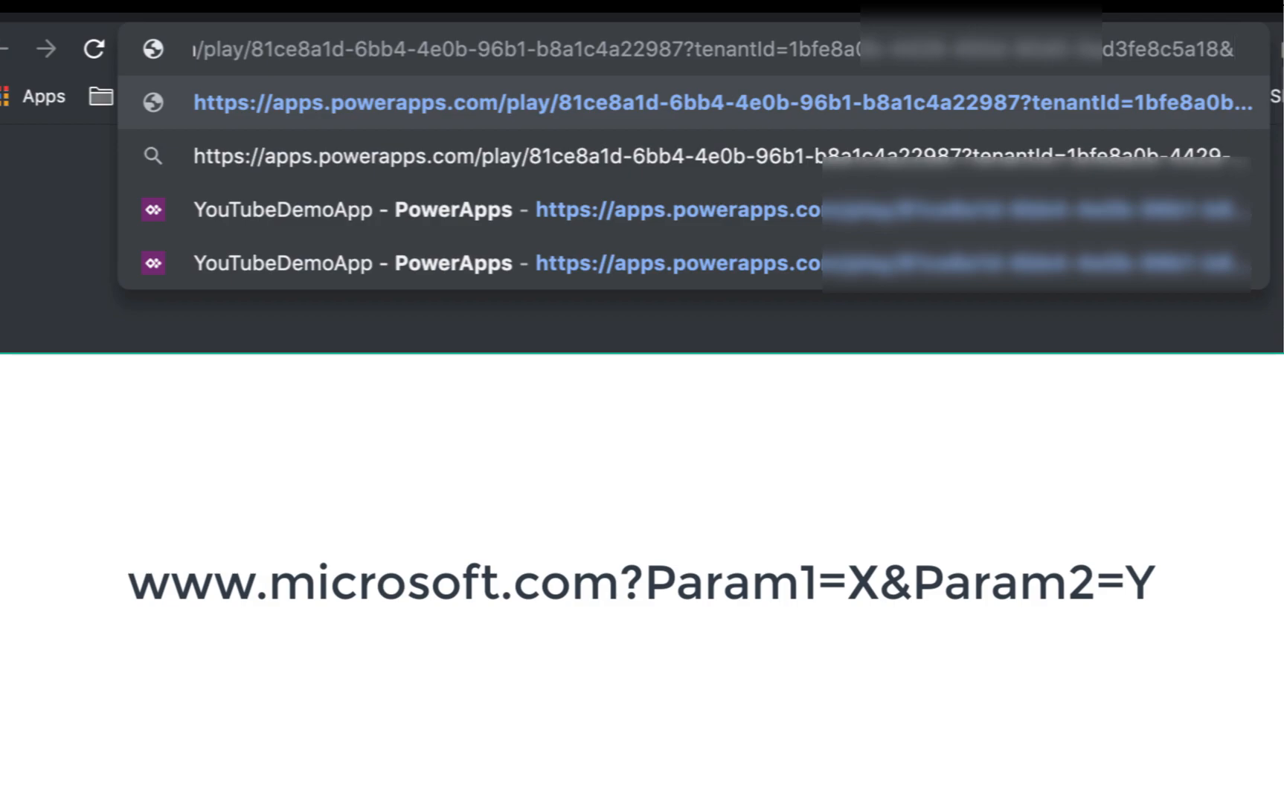
text(&DeepLink)
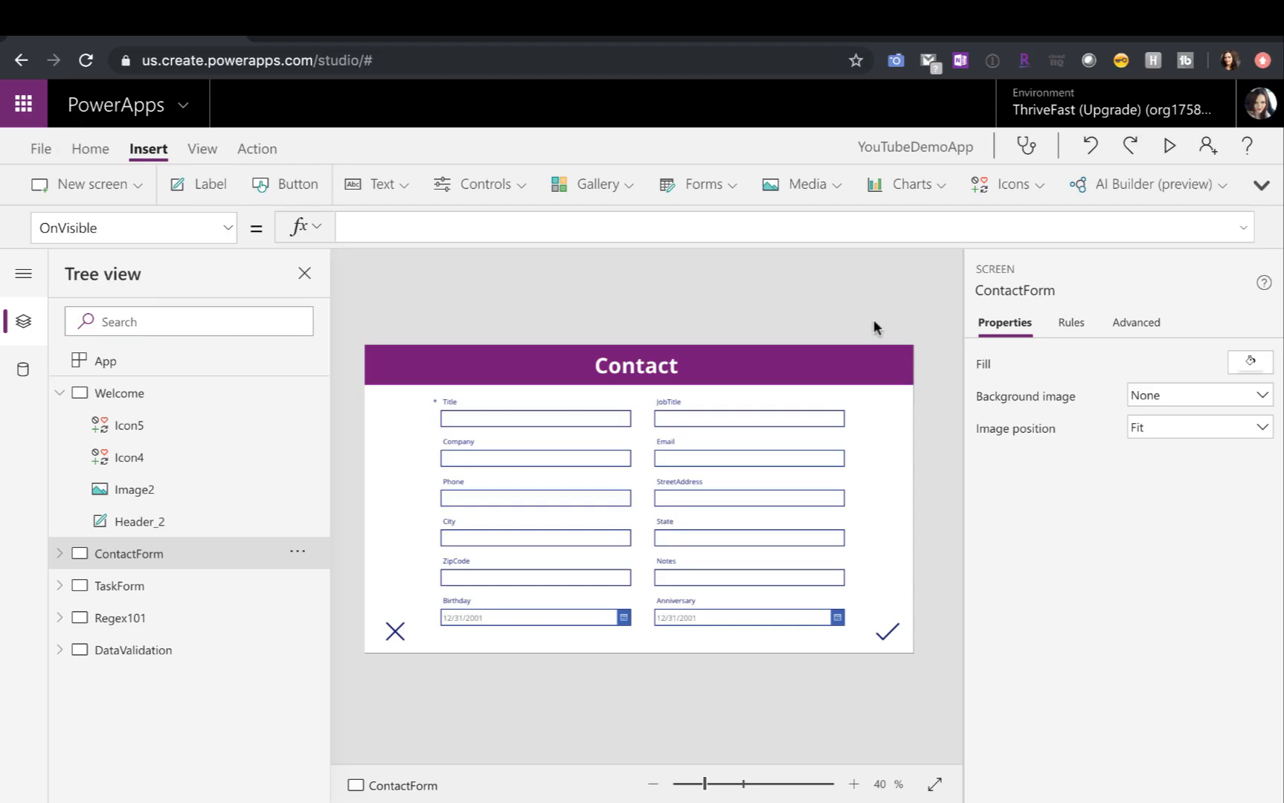
mouse_move(500, 294)
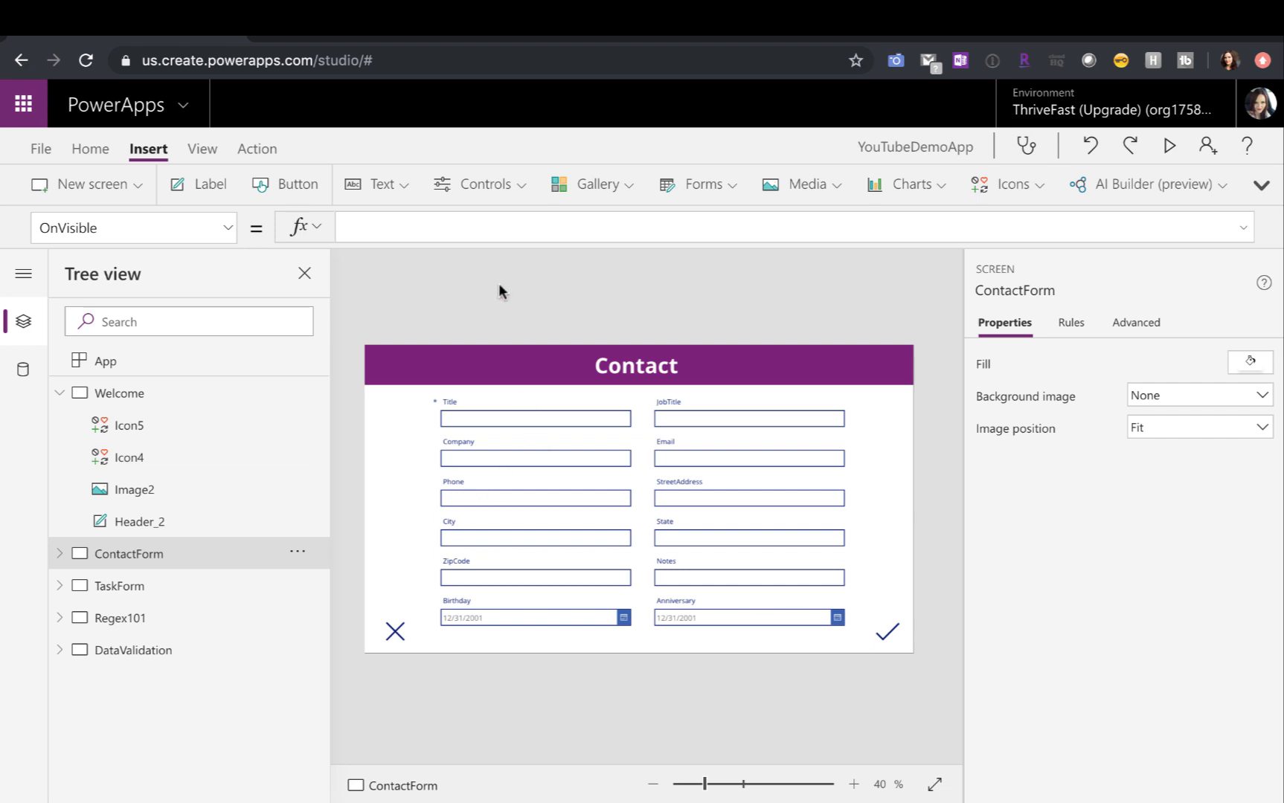
mouse_move(452, 291)
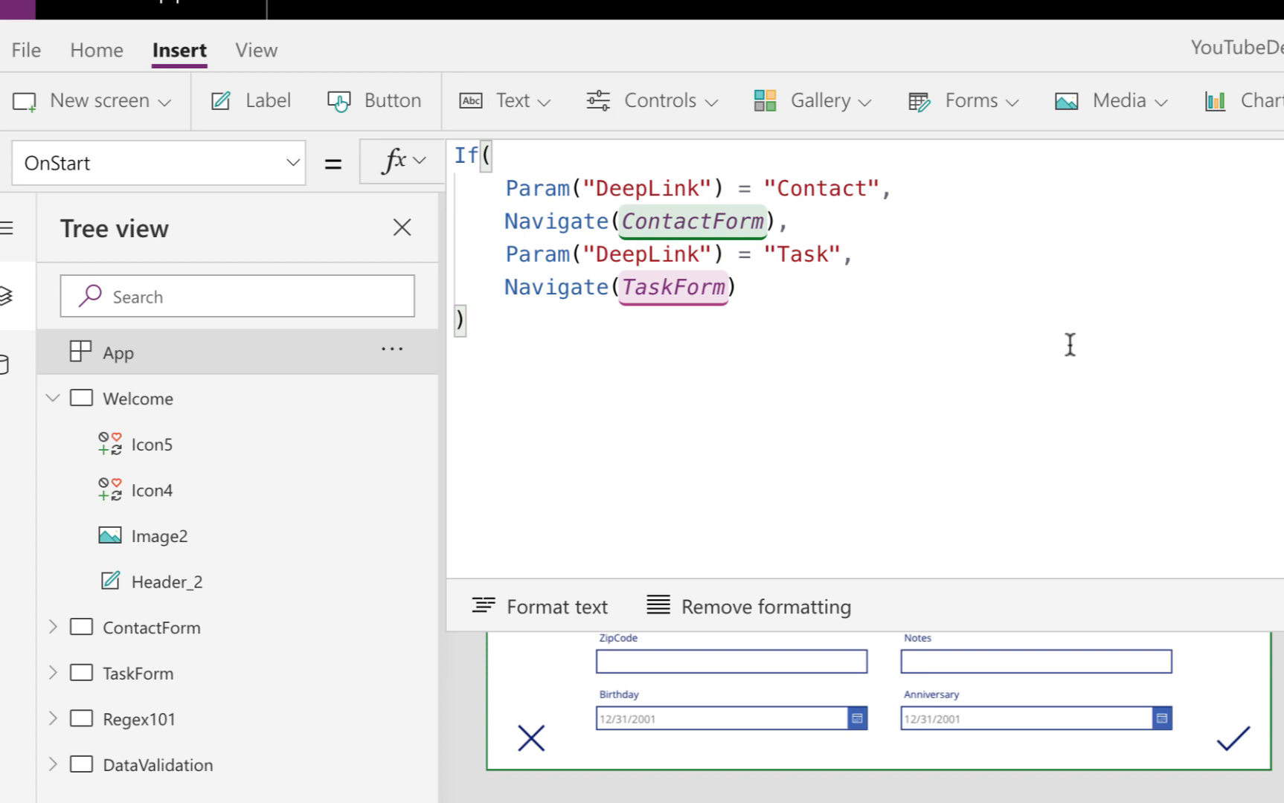
- Edit the app's OnStart formula to navigate to ContactForm or TaskForm based on the DeepLink parameter
click(528, 189)
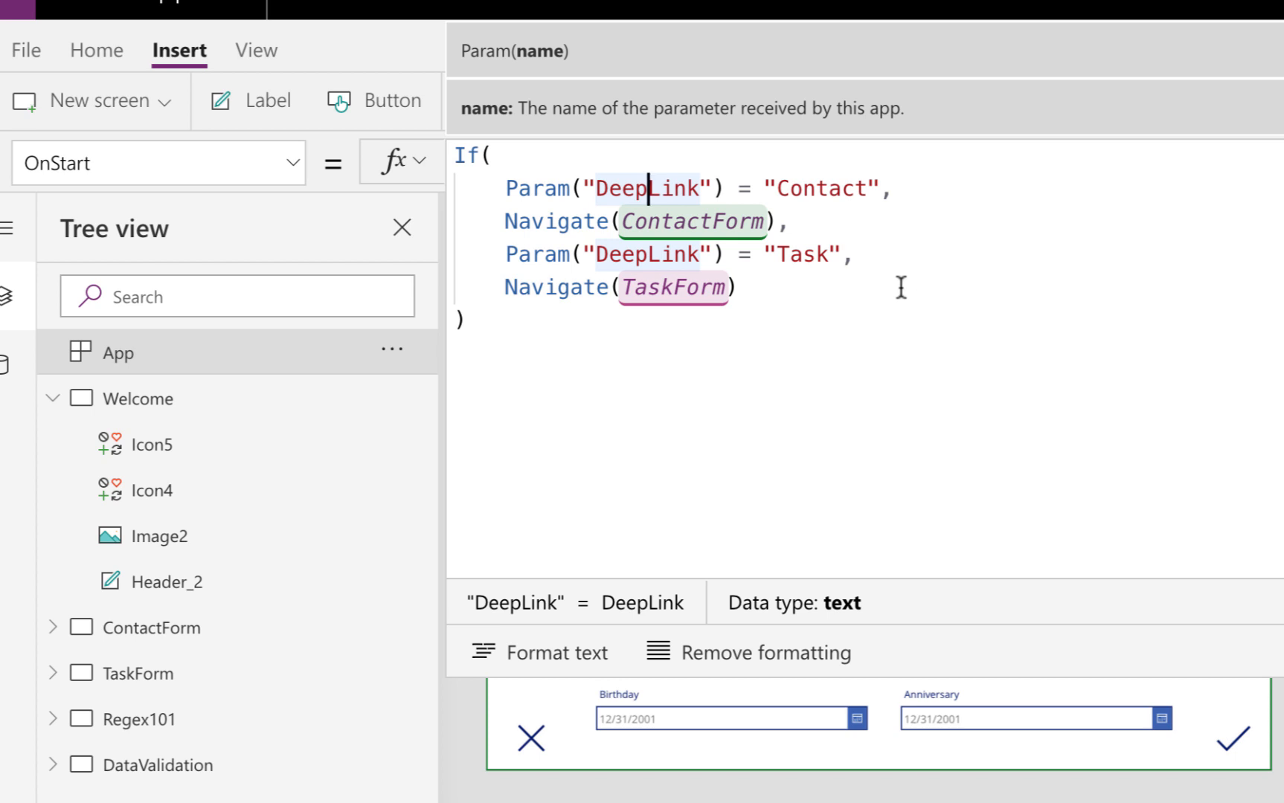
mouse_move(764, 190)
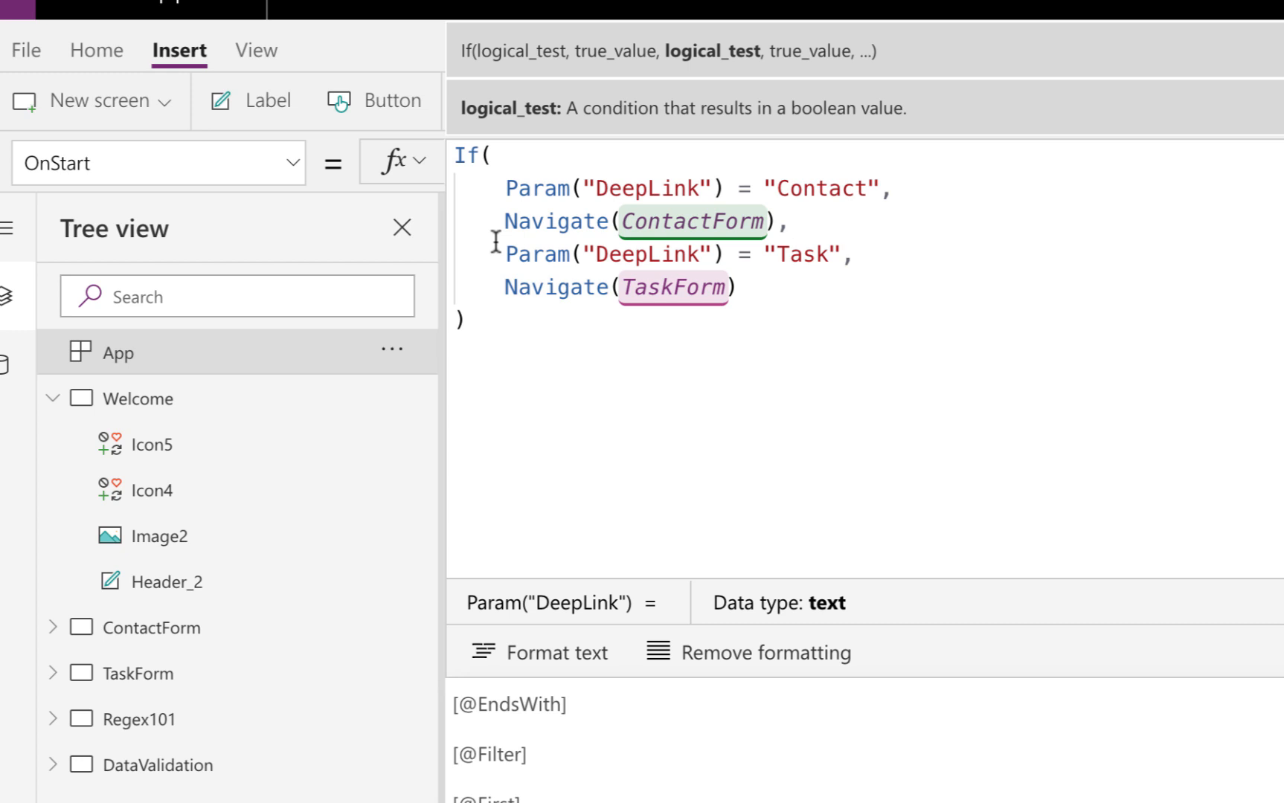
mouse_move(239, 640)
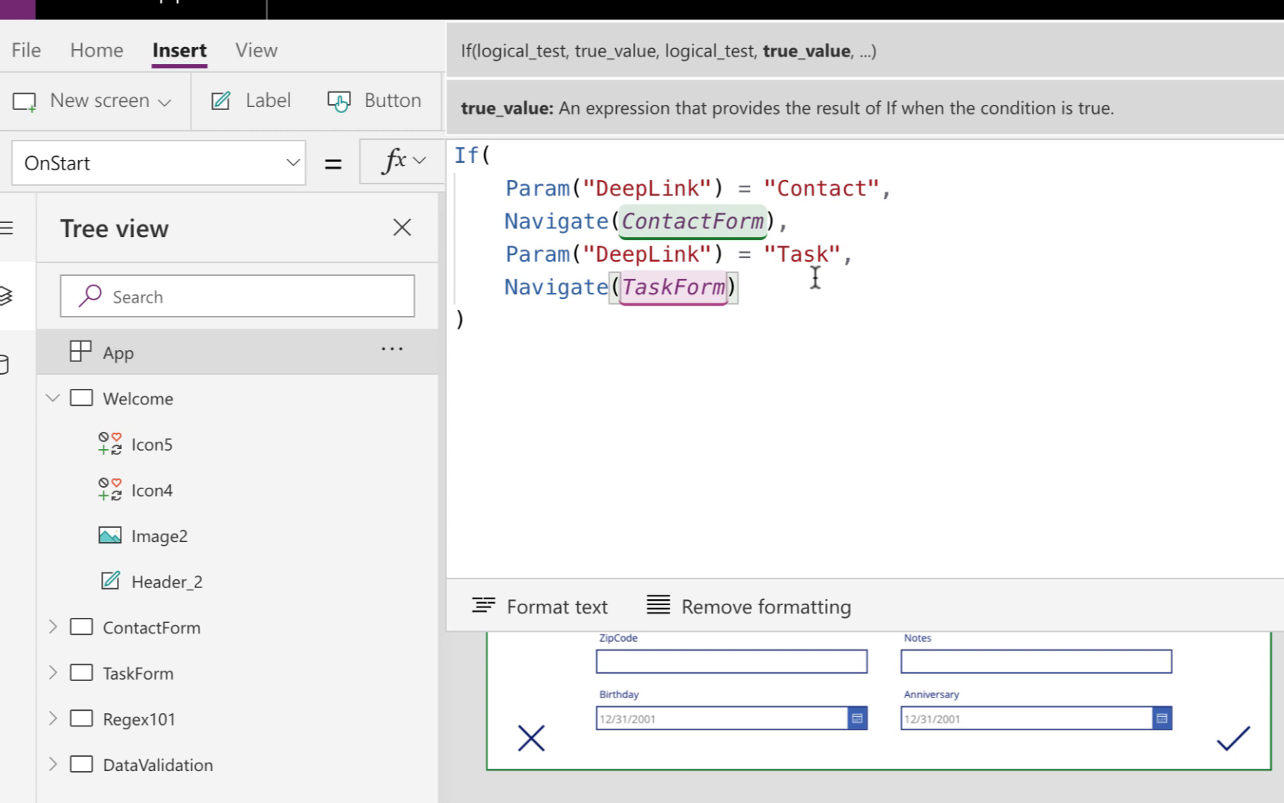
mouse_move(323, 6)
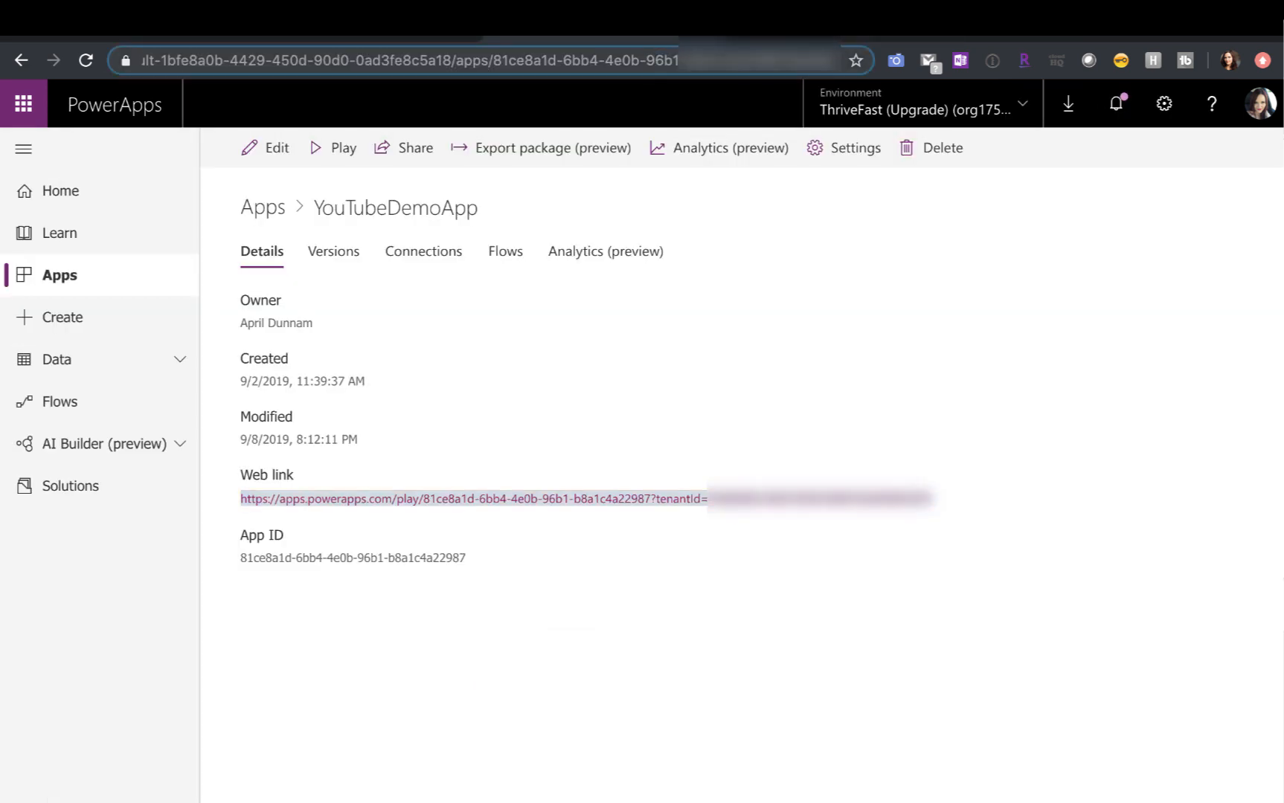
- Run the app from its web link and grab the running app's address for reuse
click(468, 507)
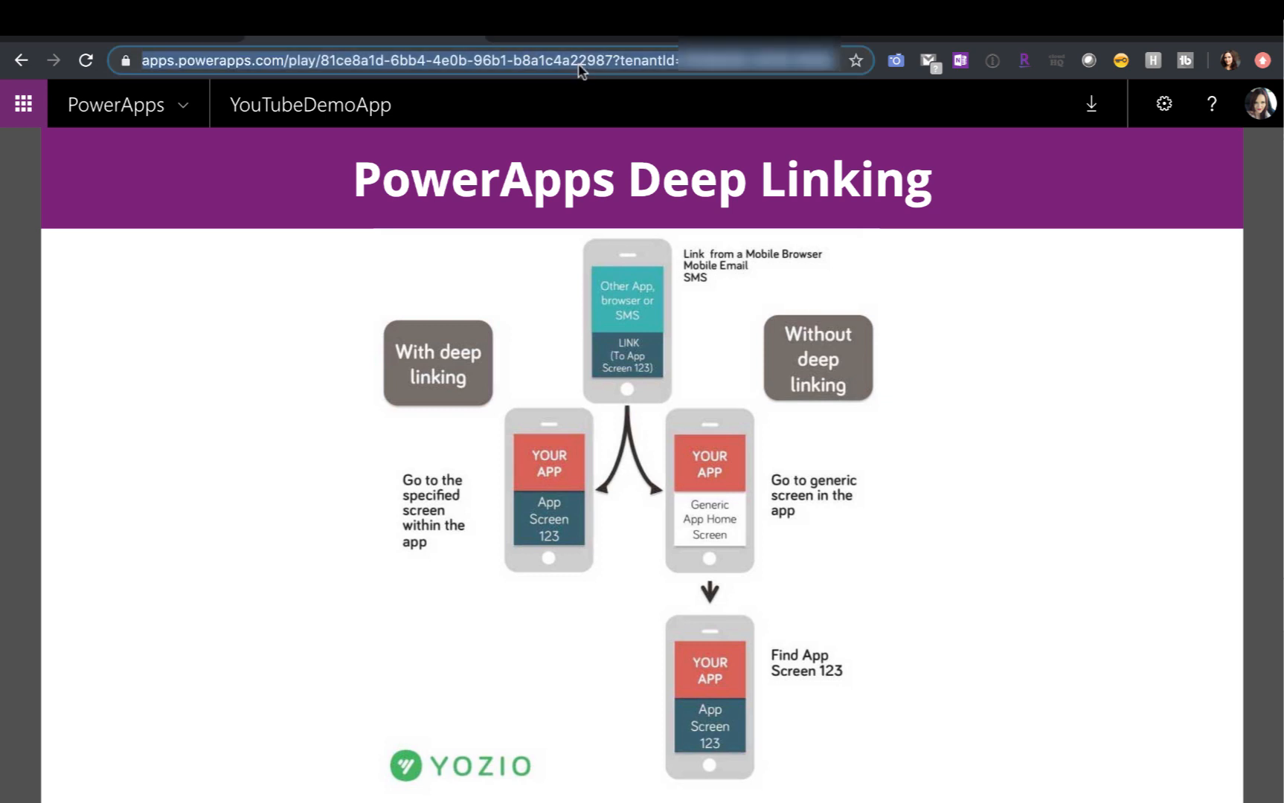
click(409, 59)
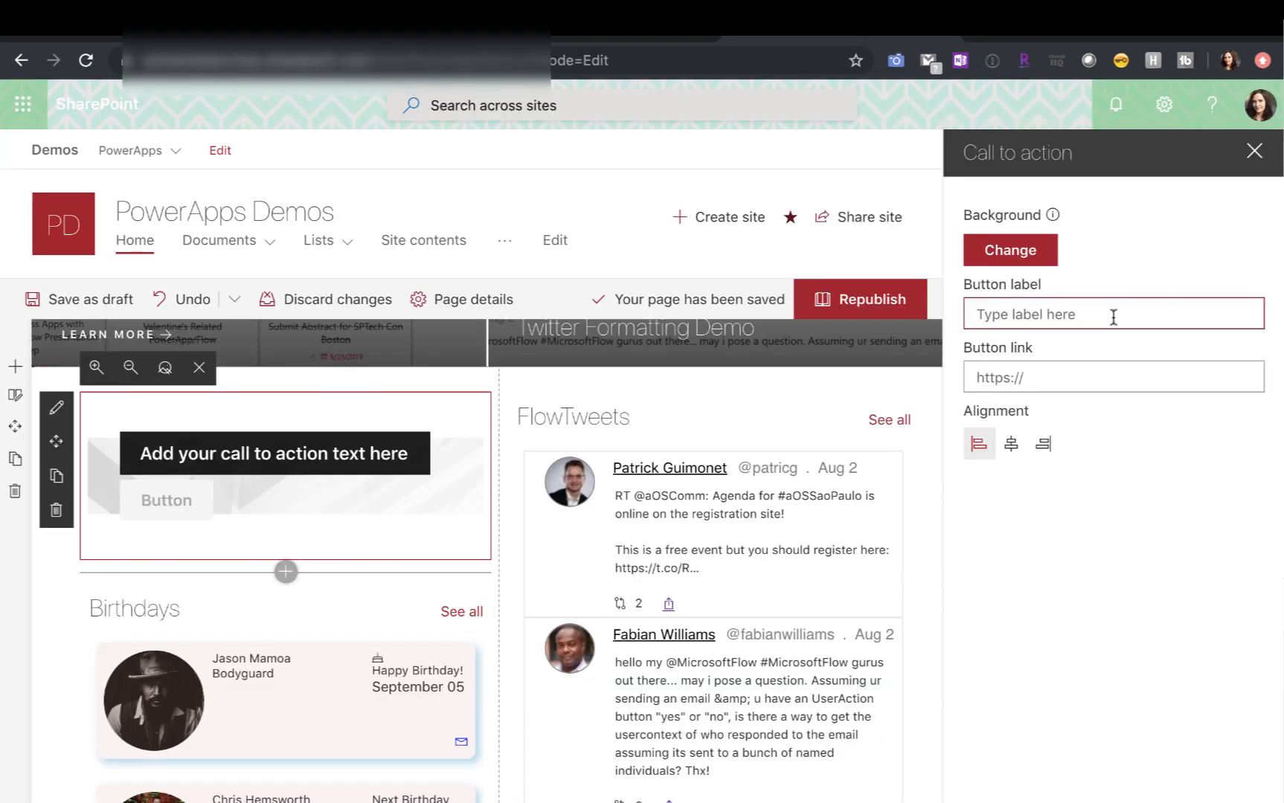
- Label the call-to-action 'Add New Contact', link it with &DeepLink=Contact, republish and try the link
text(Add New Contact)
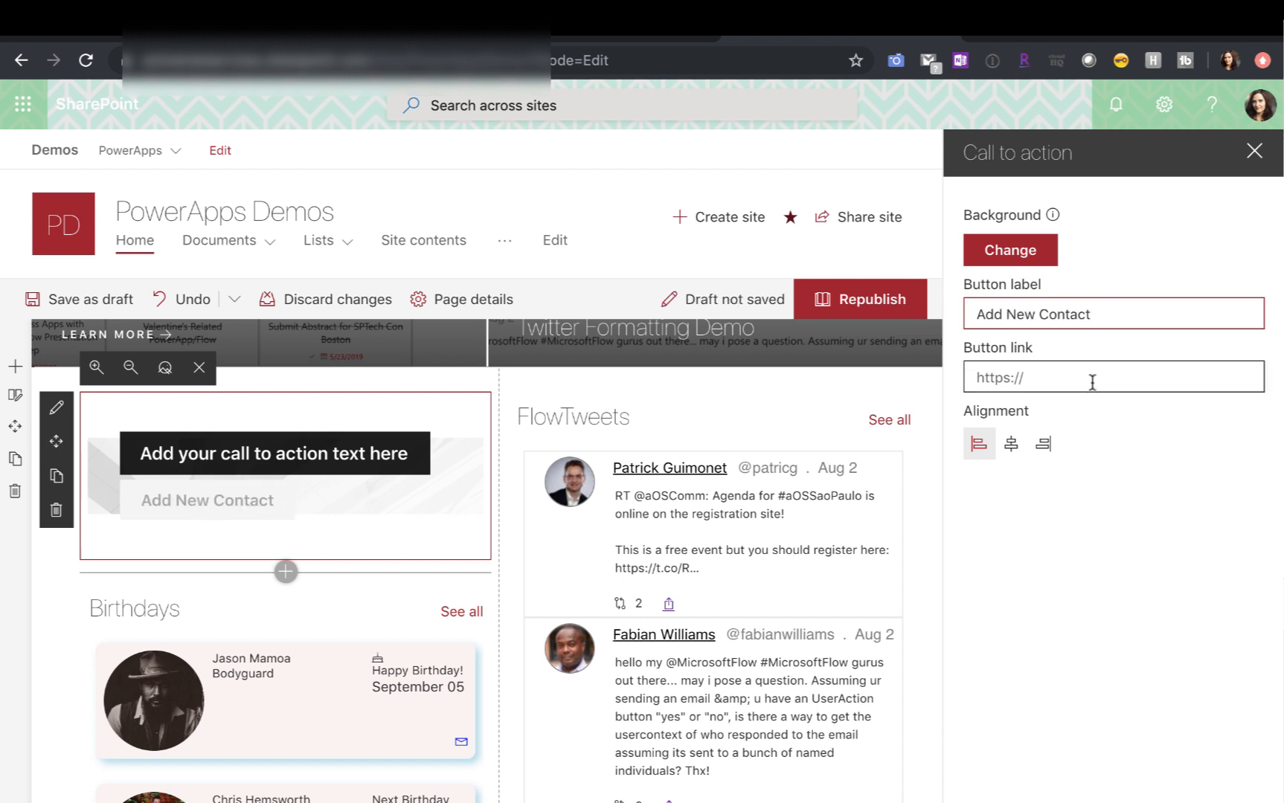
text(l-90d0-0ad3fe8c5a18&DeepLink=Contact)
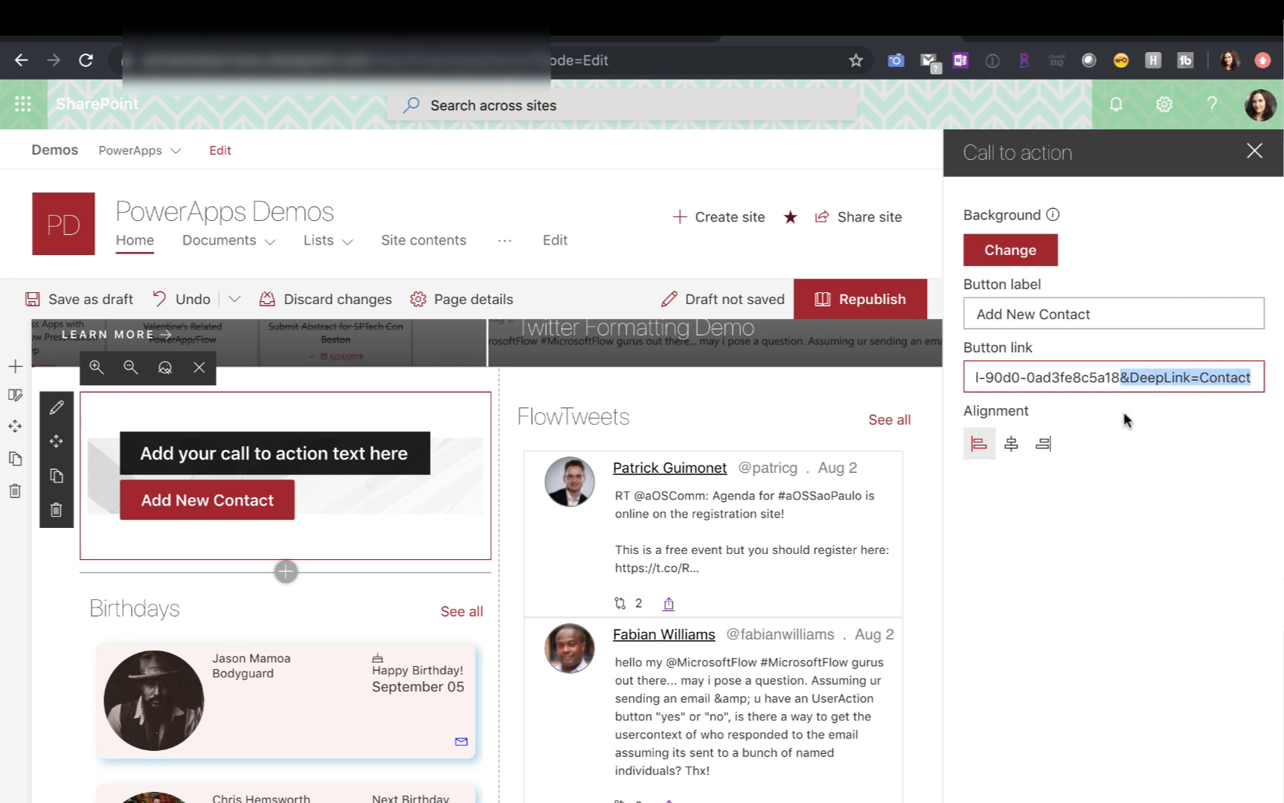
click(870, 299)
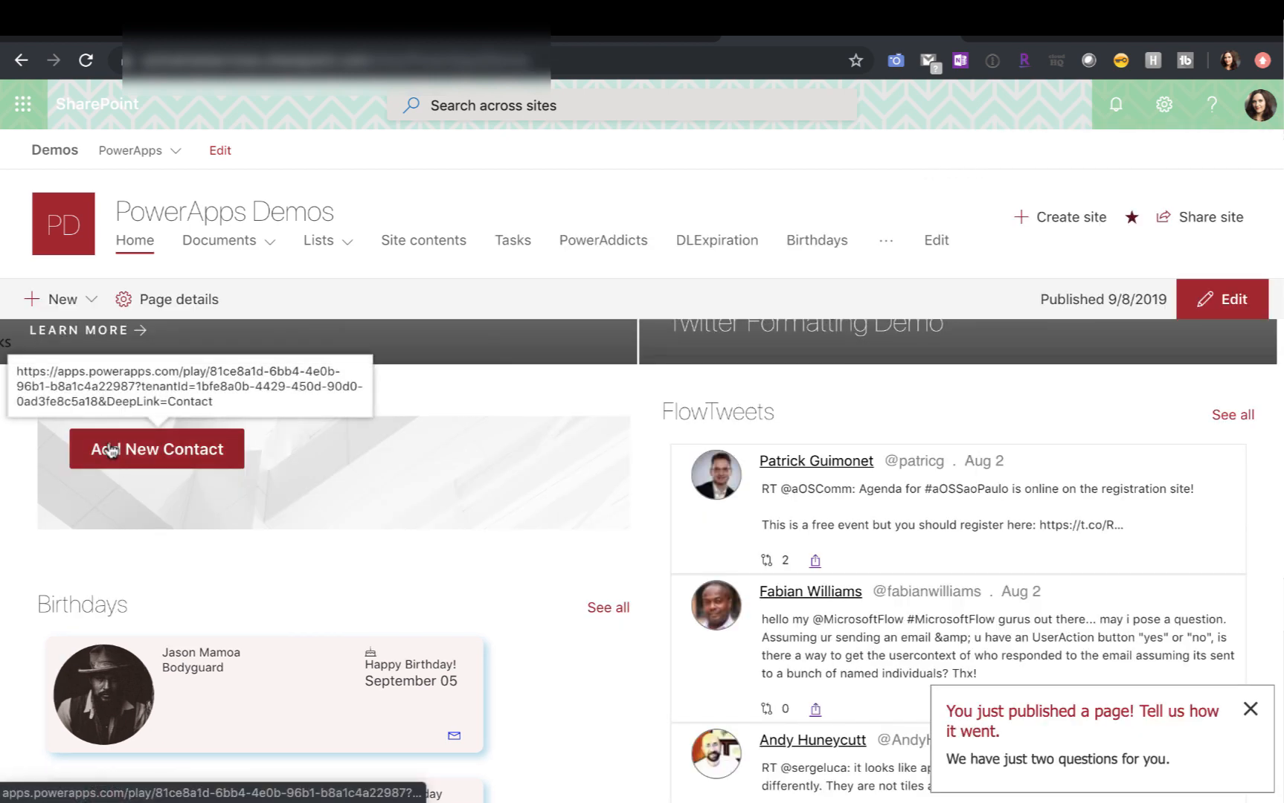
click(156, 449)
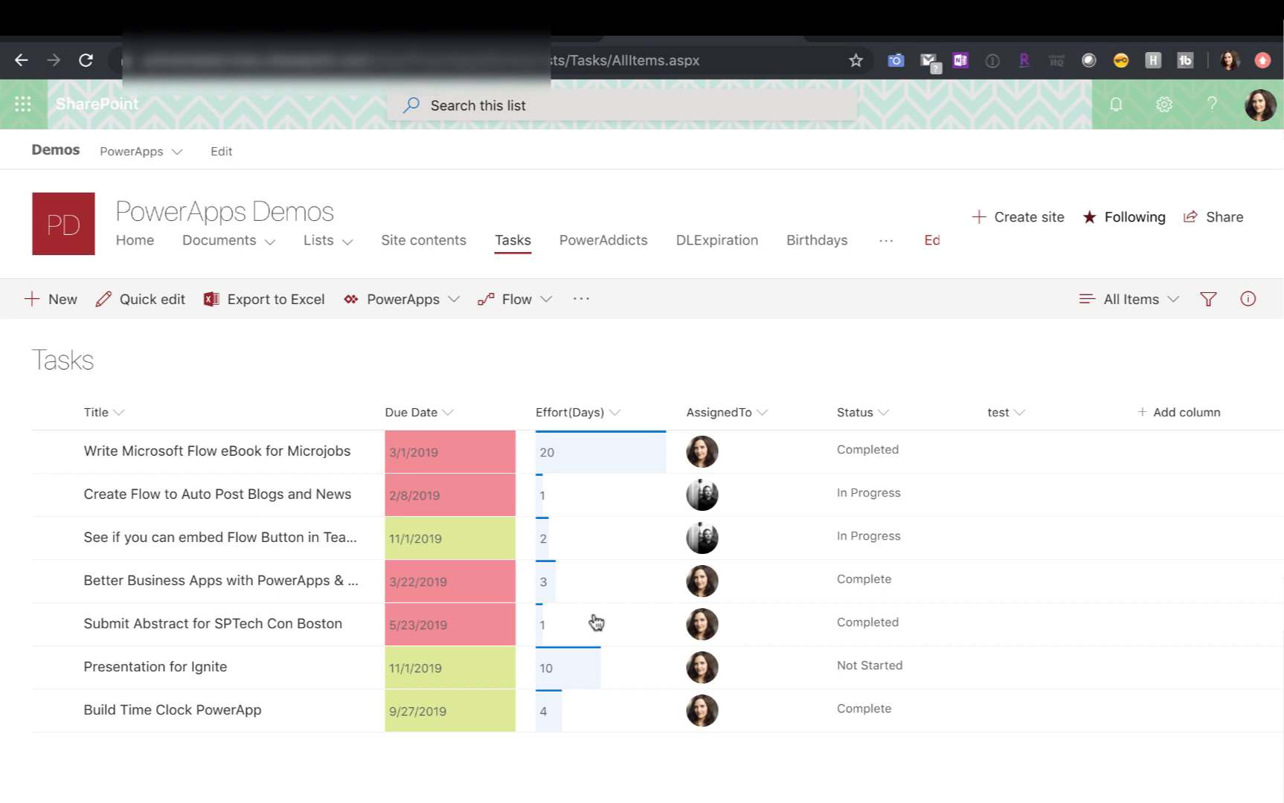
mouse_move(402, 299)
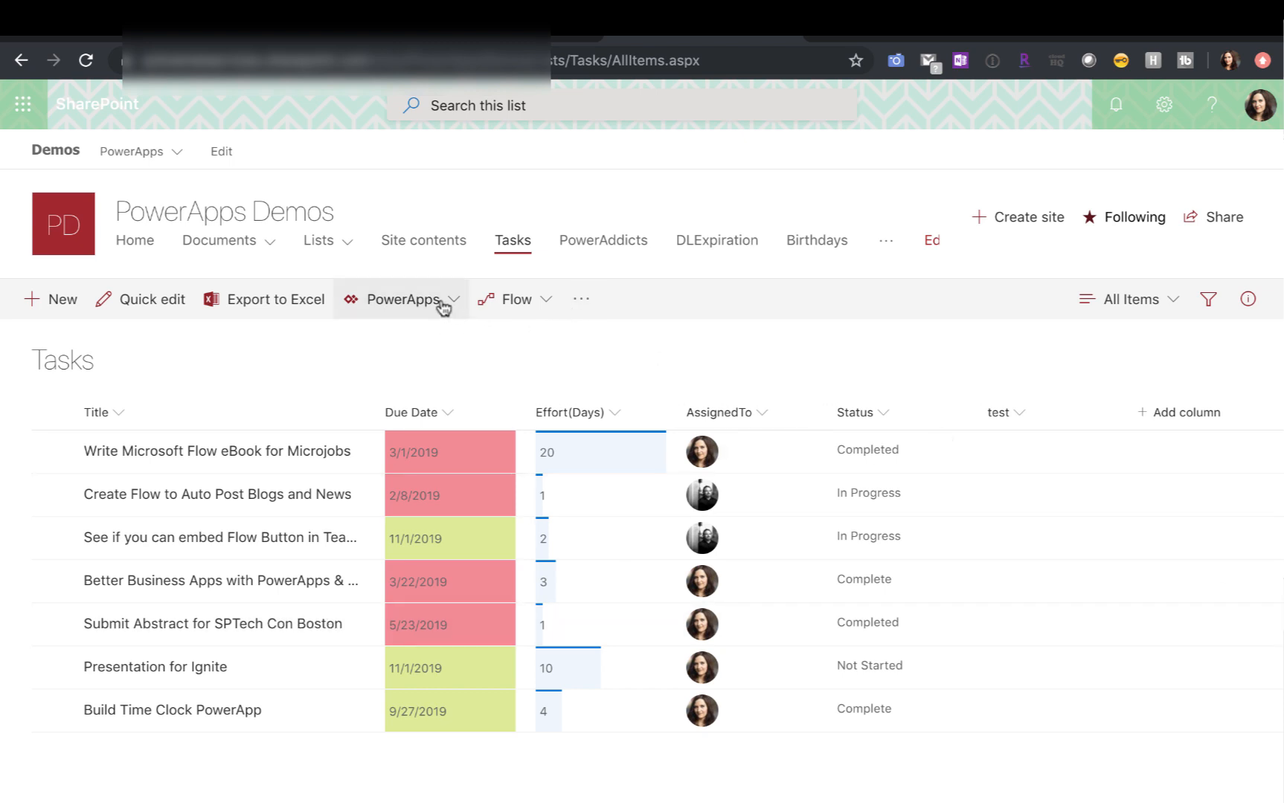
- Show the Tasks list's app integration options
click(401, 299)
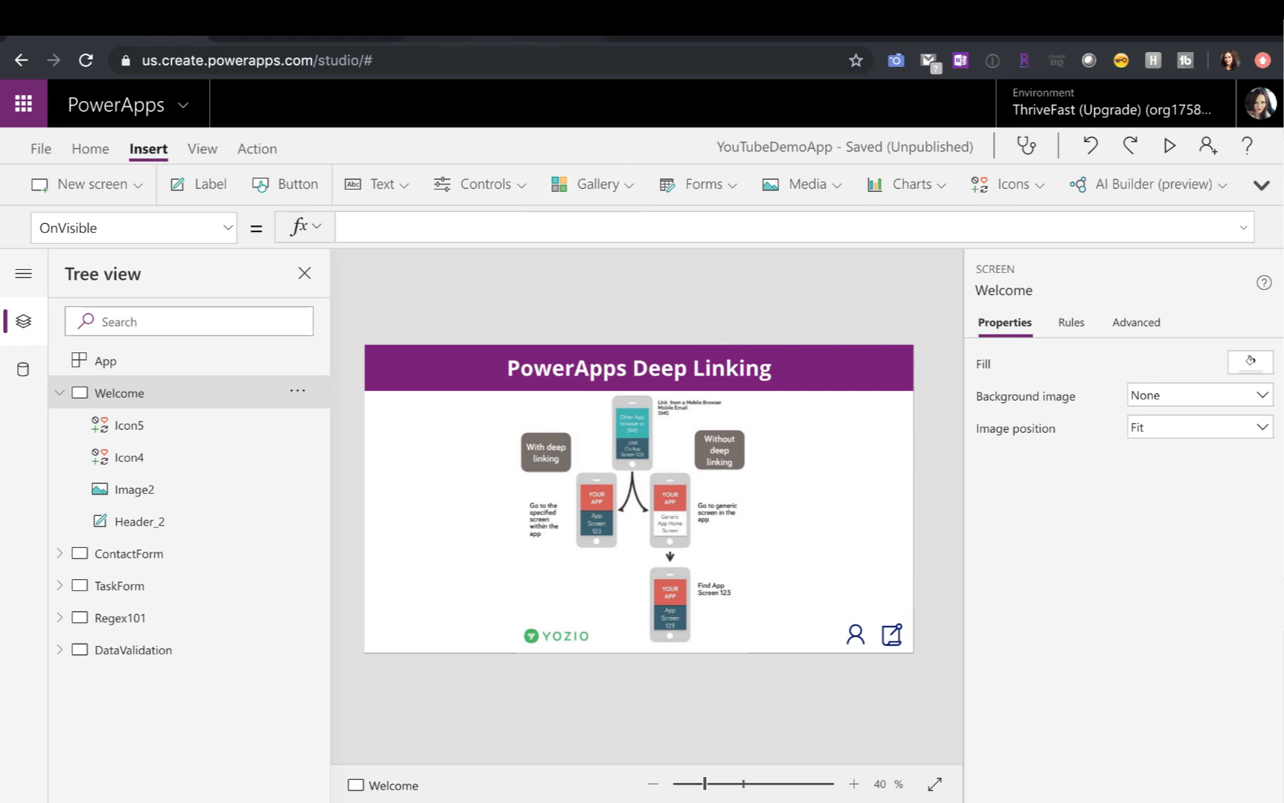
click(1169, 146)
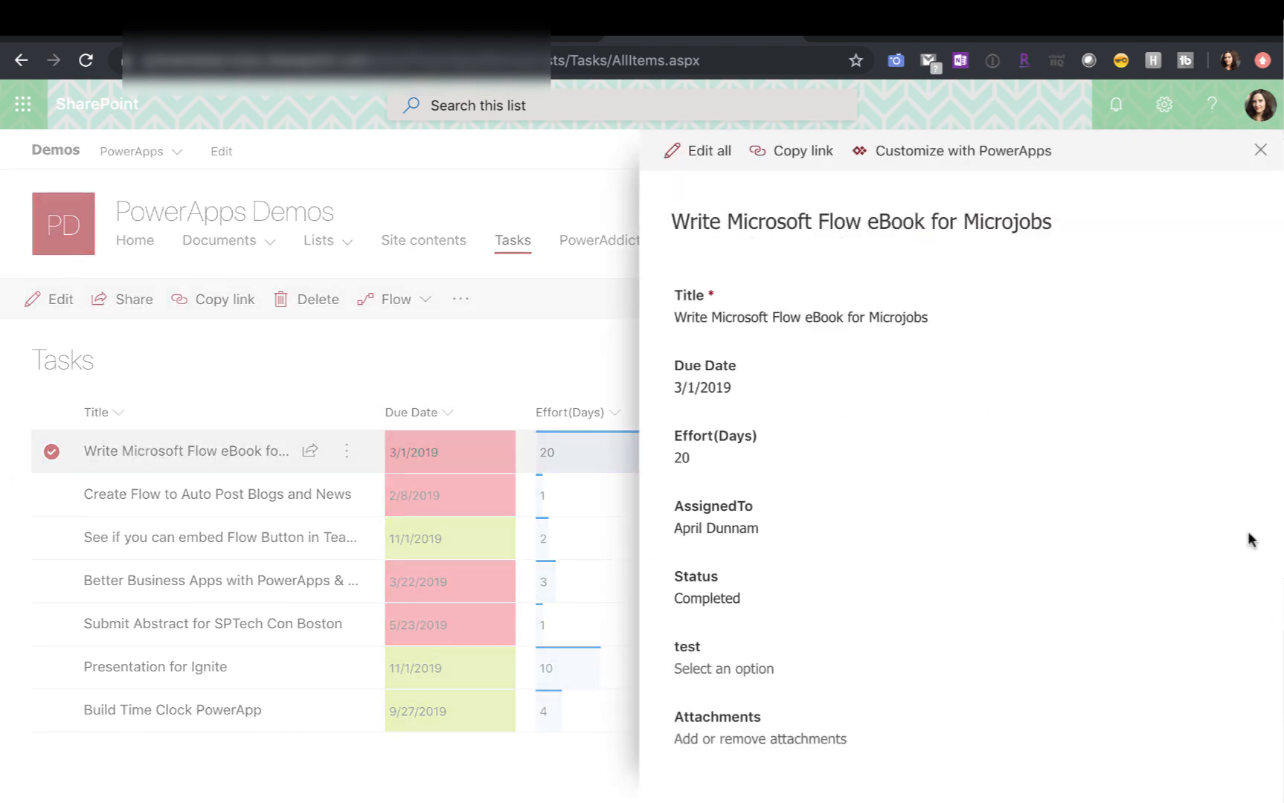
mouse_move(231, 434)
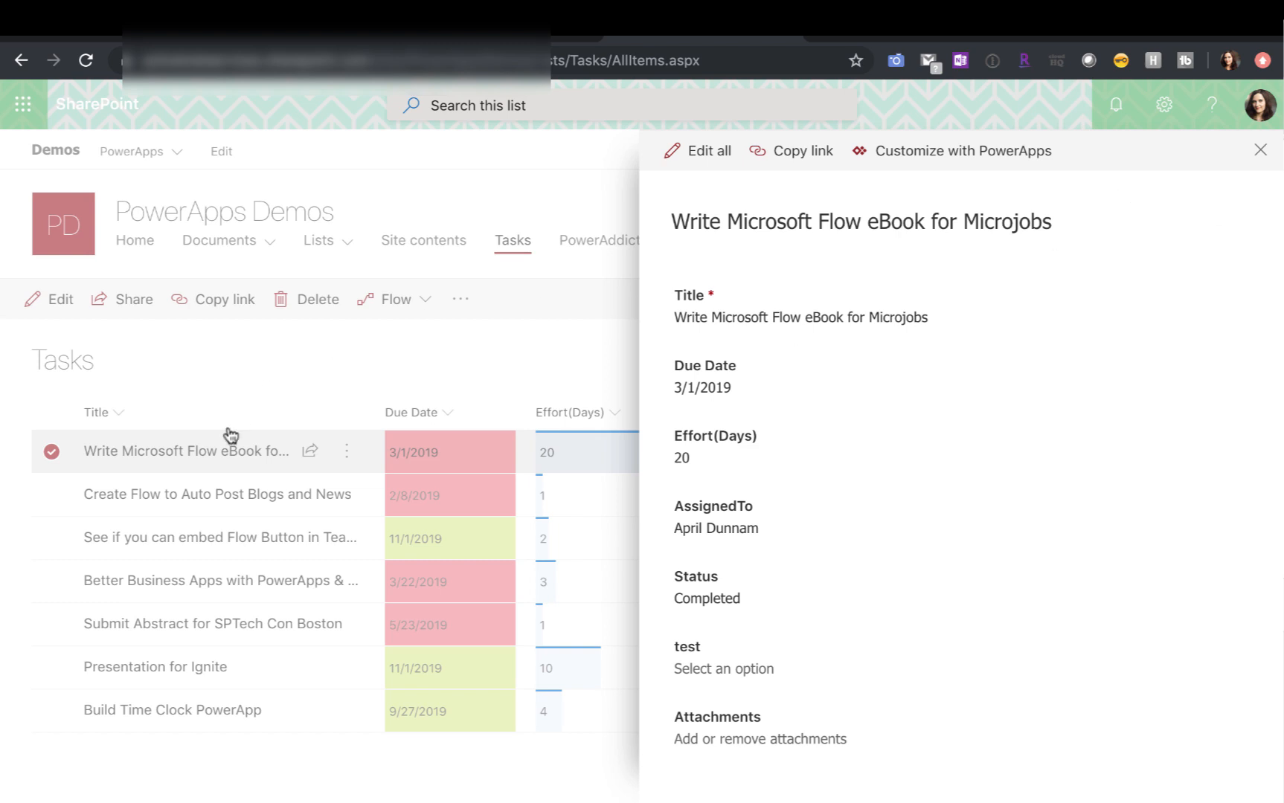
mouse_move(226, 461)
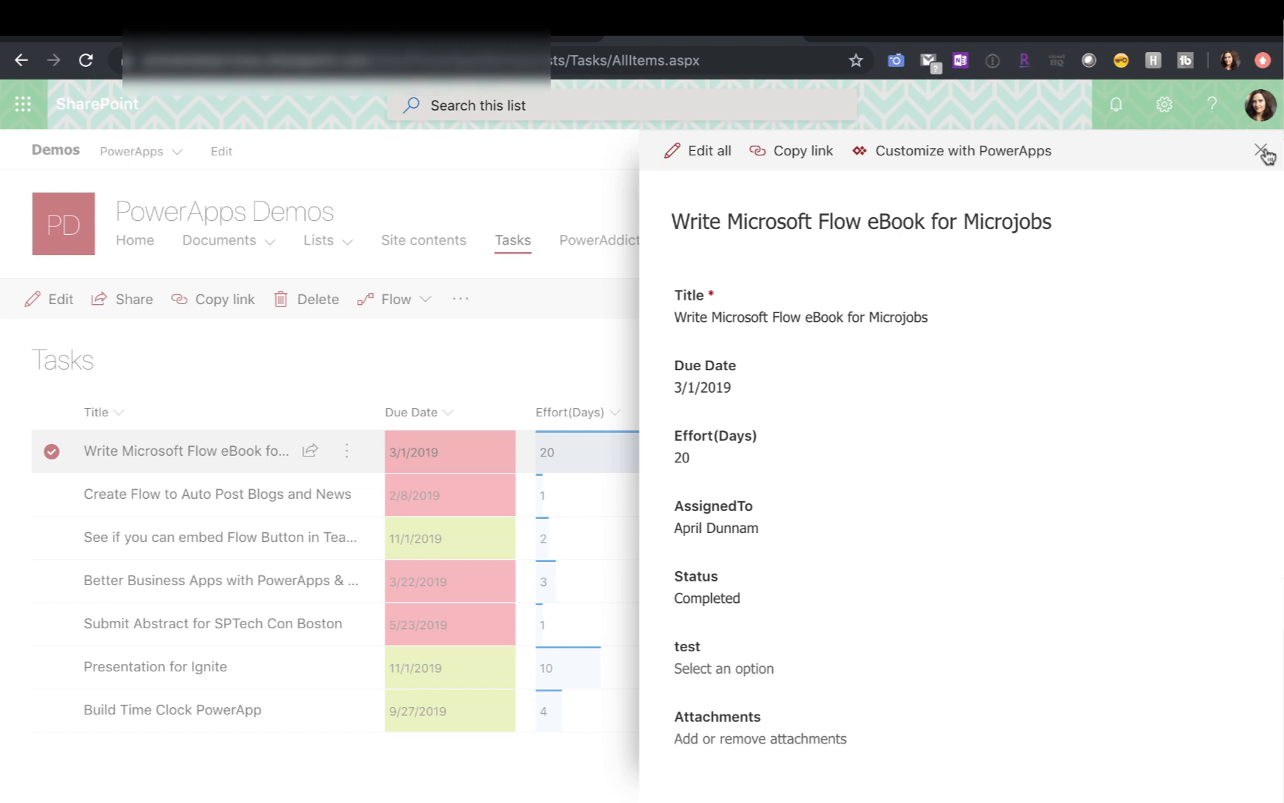
- Close the task's detail form and list the Title column's options
click(1266, 150)
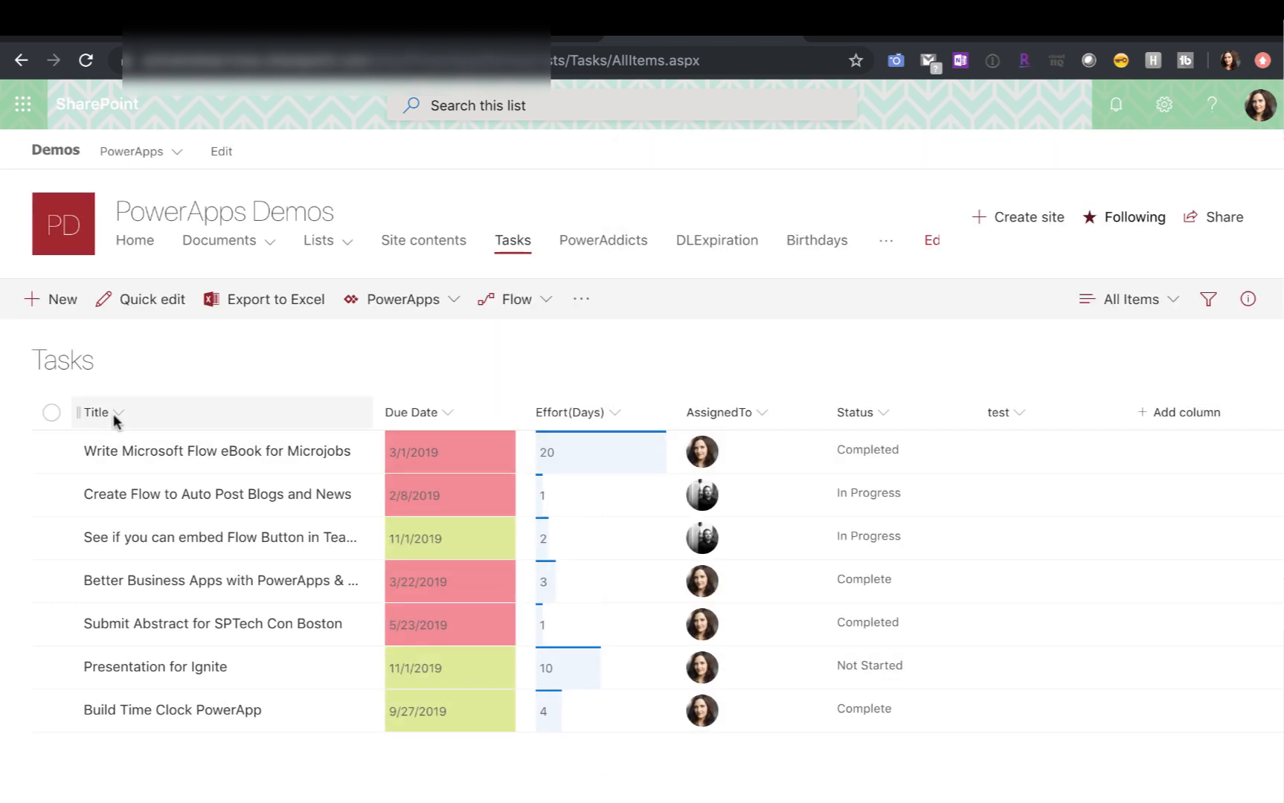
click(118, 412)
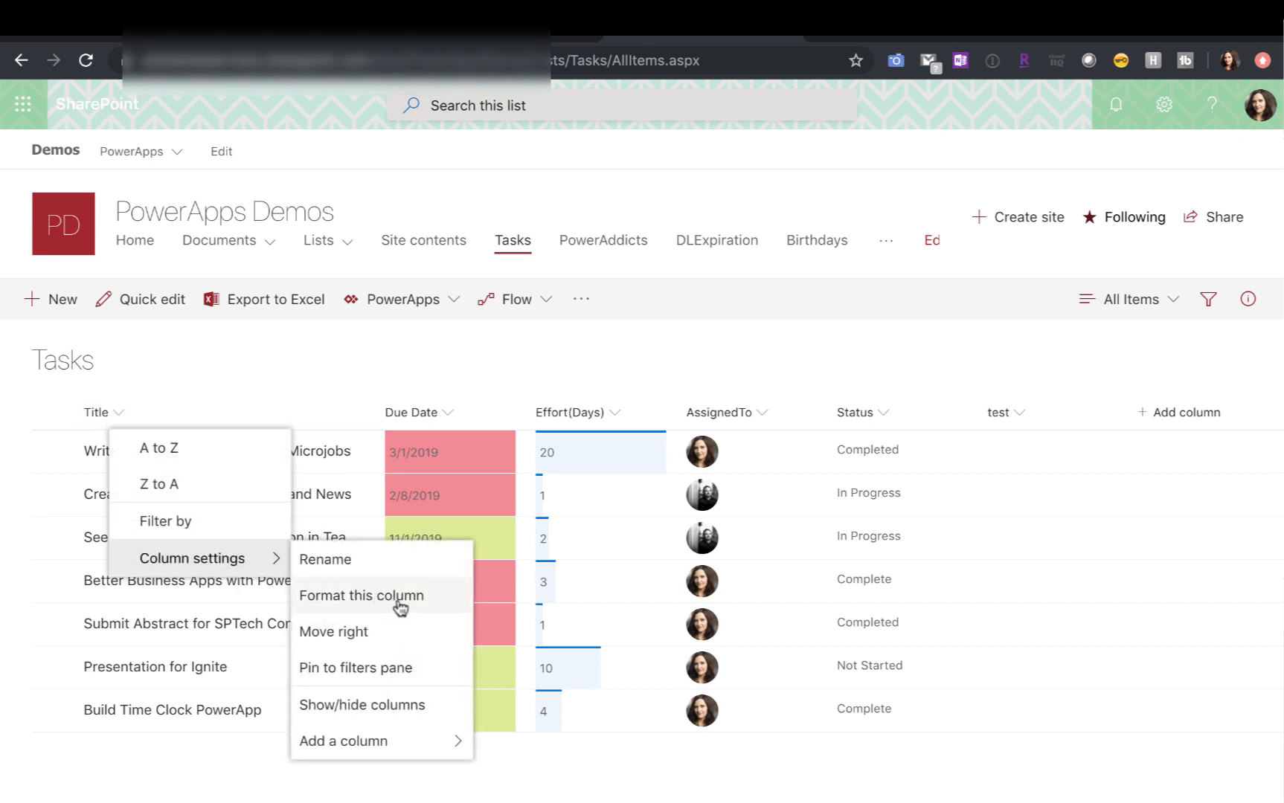
- Format the Title column with link JSON whose href ends &DeepLink=Task&ID='+[$ID]
click(362, 595)
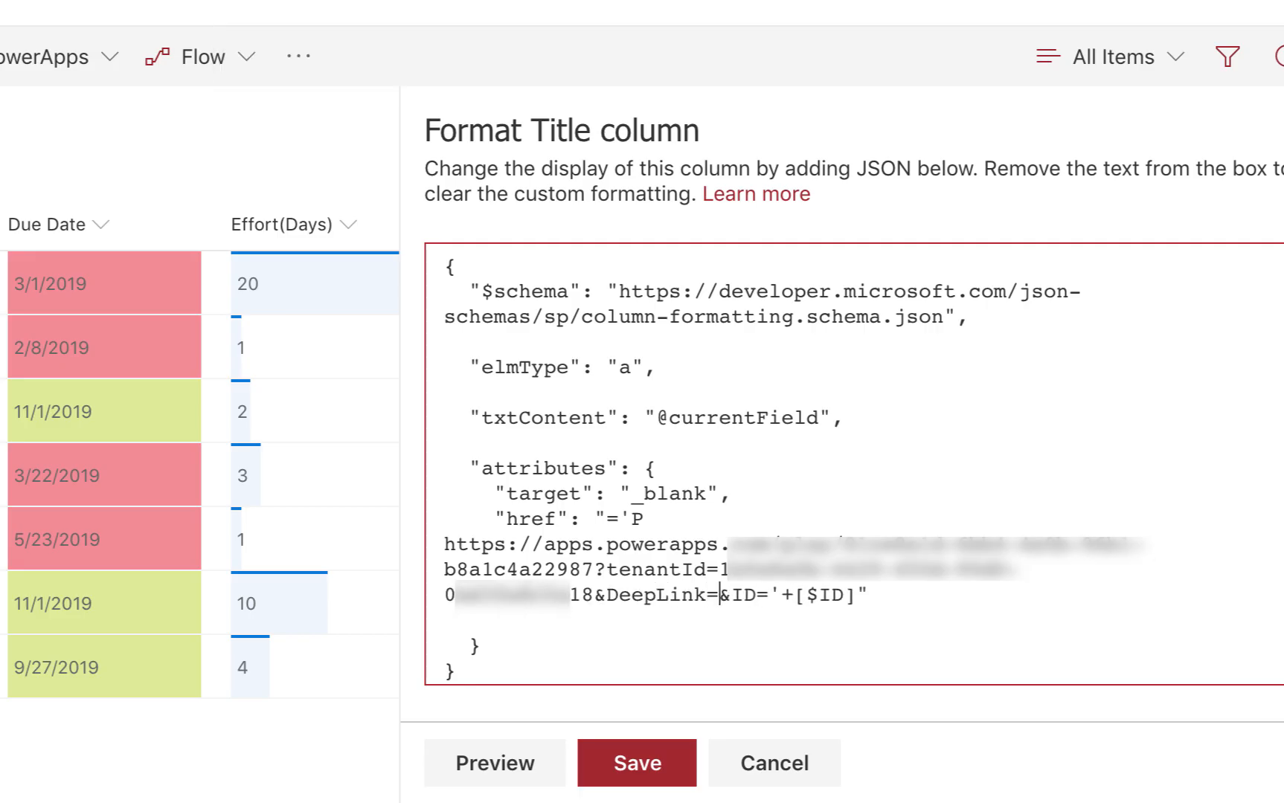
text(Tas)
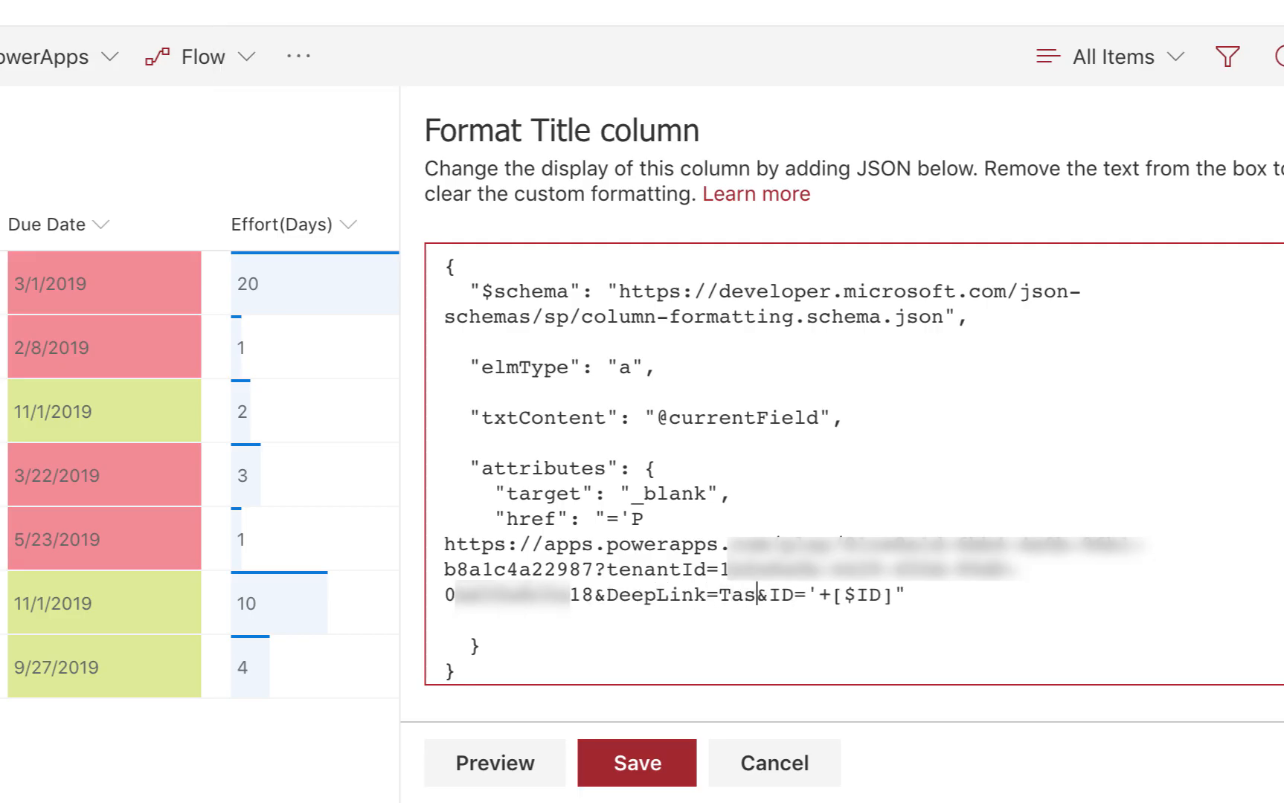
text(k)
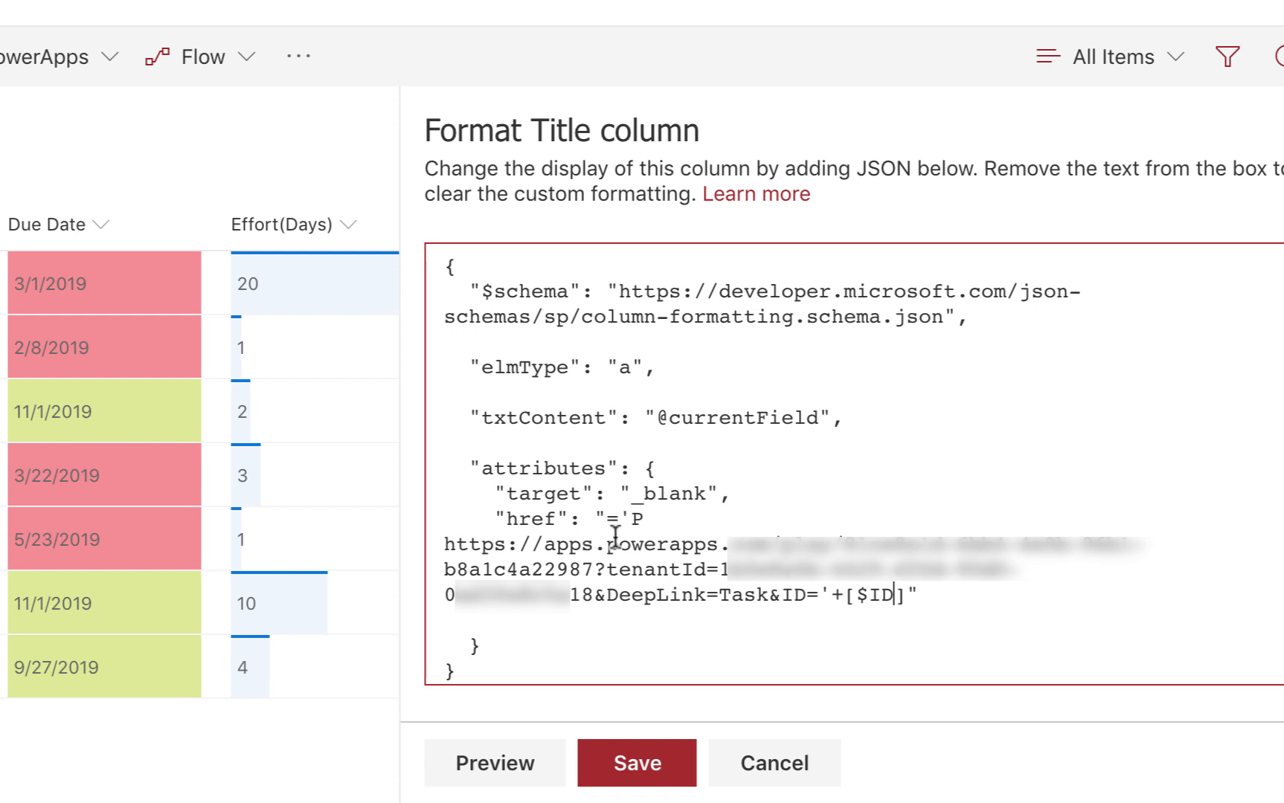
mouse_move(642, 606)
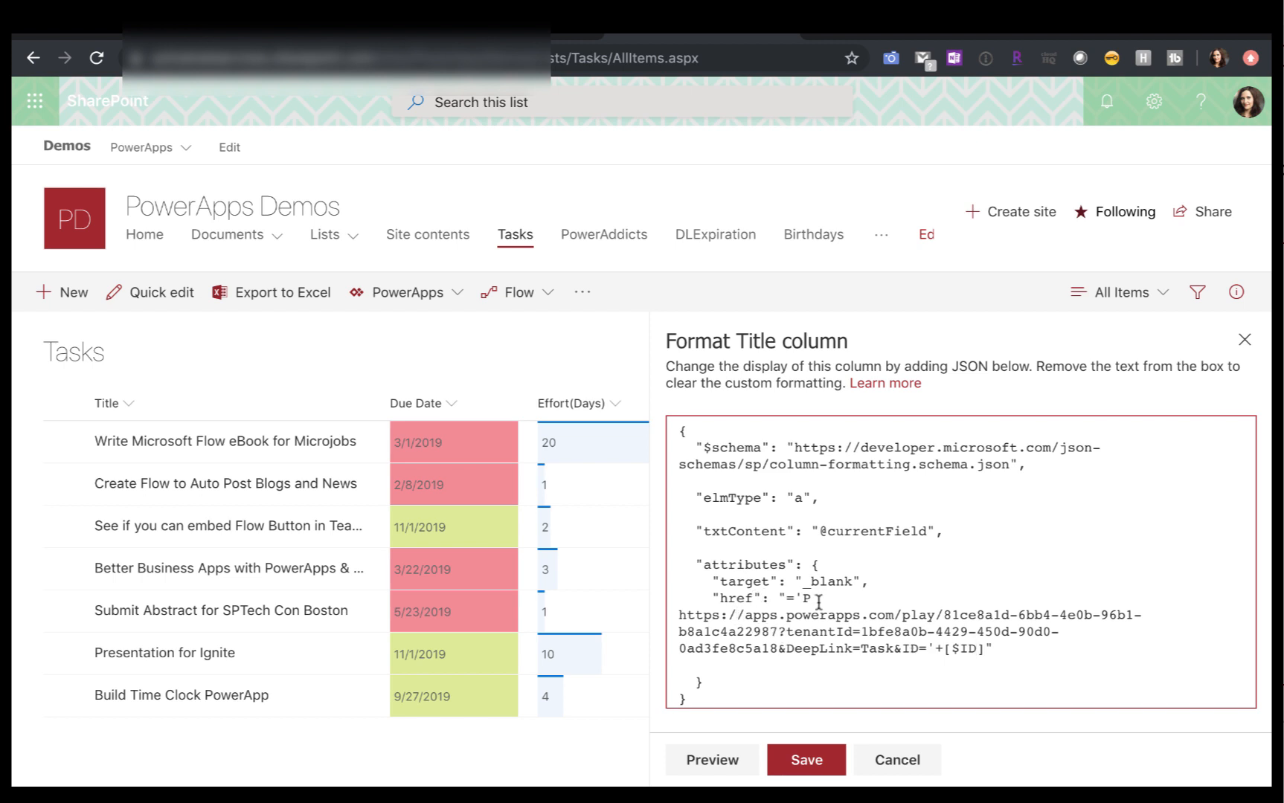
- Preview and save the Title column format, then dismiss the formatting pane
click(806, 761)
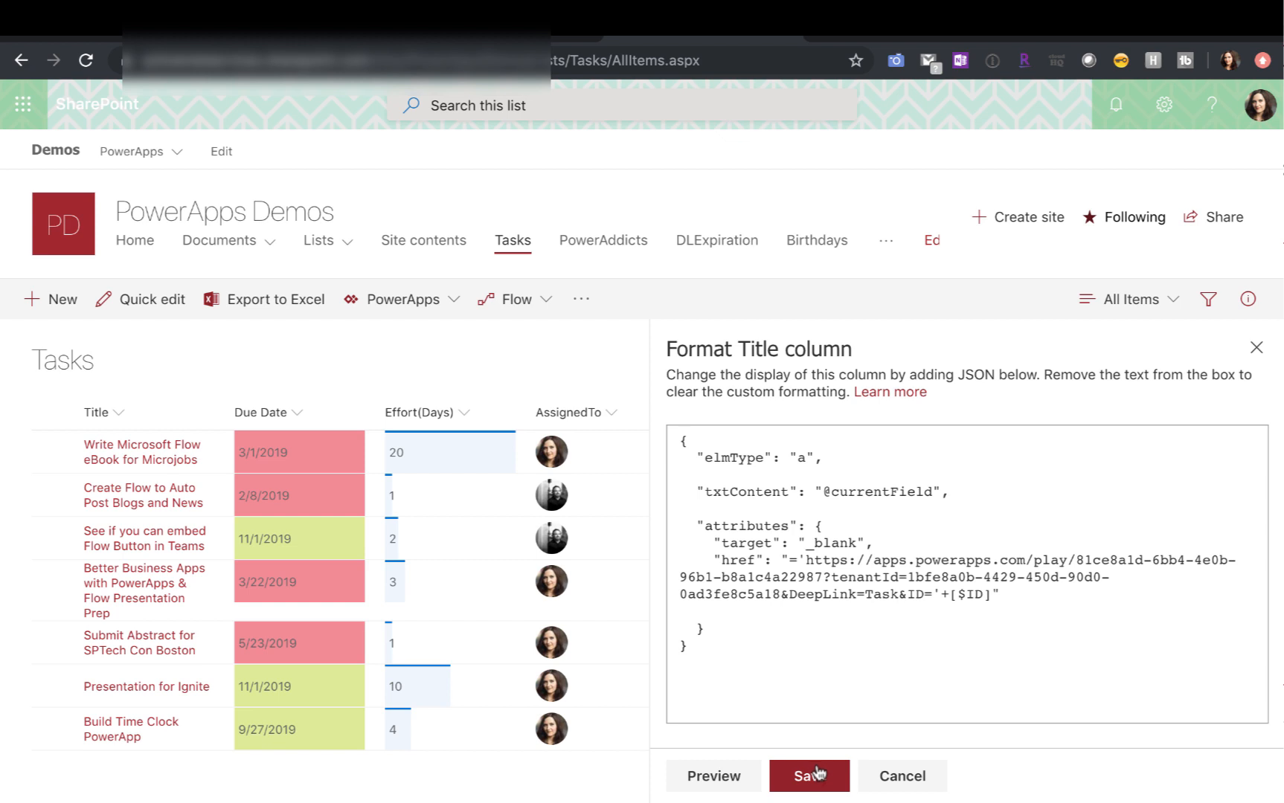
click(809, 776)
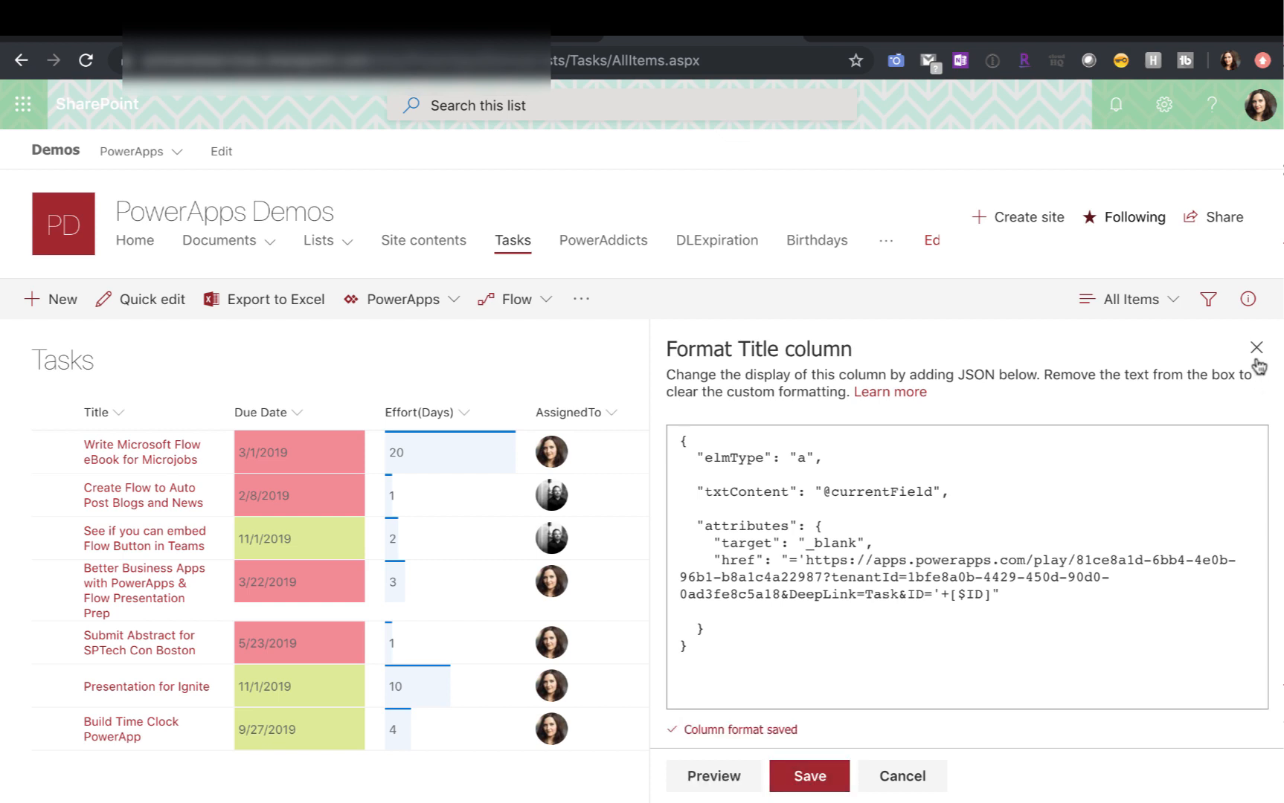
click(1255, 347)
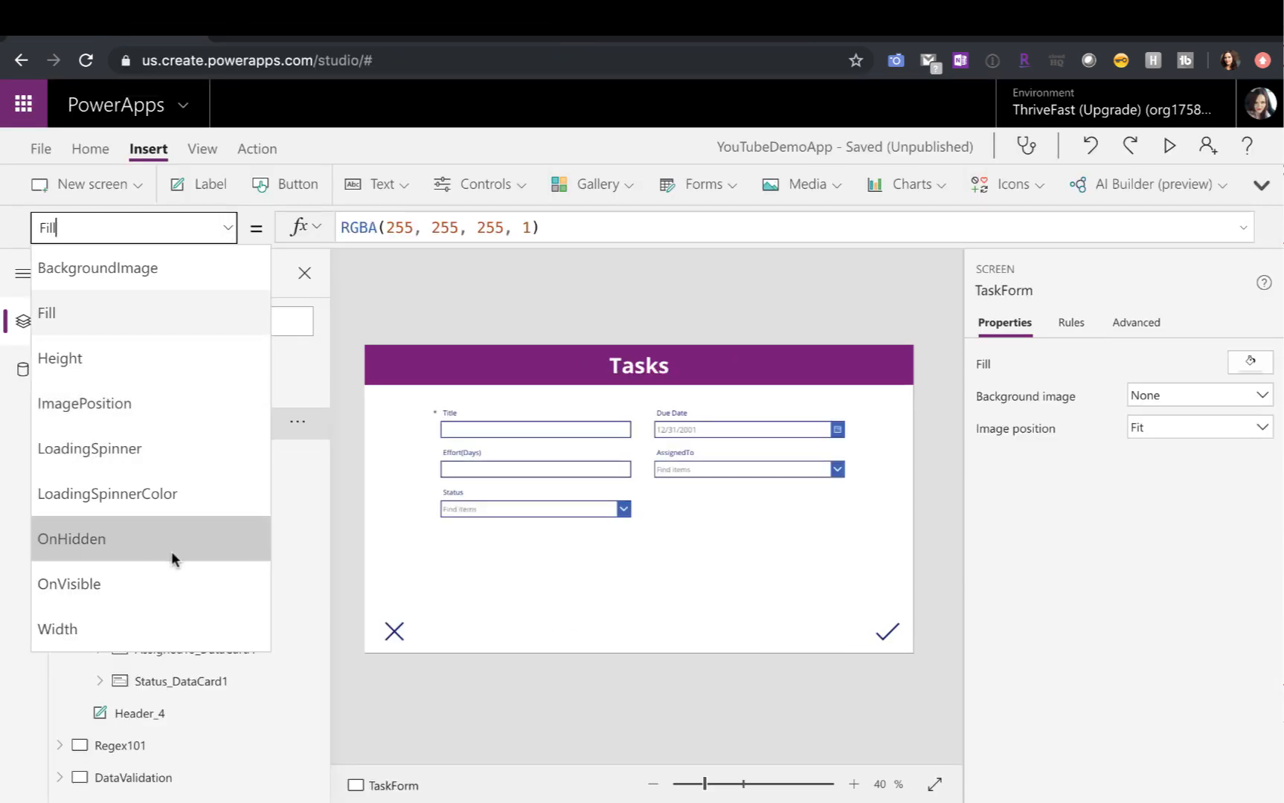
- Start the TaskForm screen's OnVisible formula with If(!IsBlank(Param("ID")),
click(69, 583)
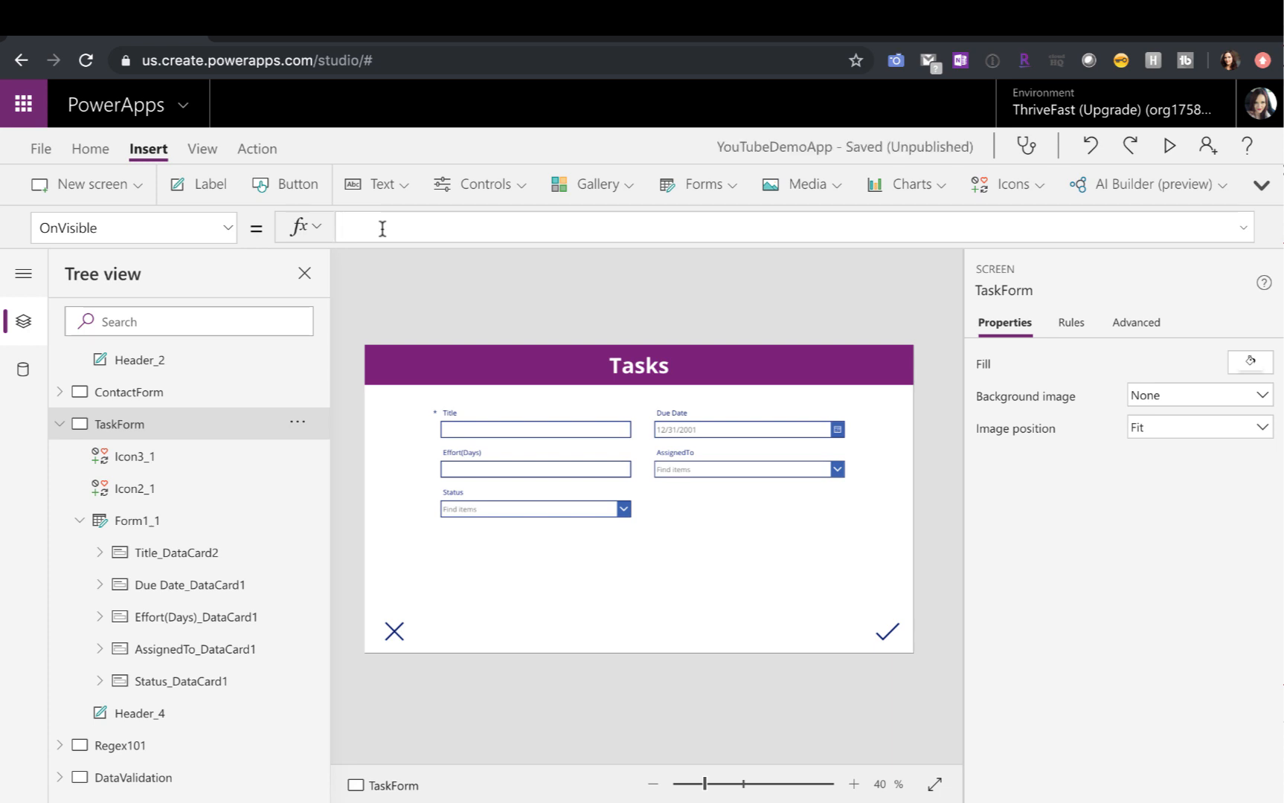
click(380, 227)
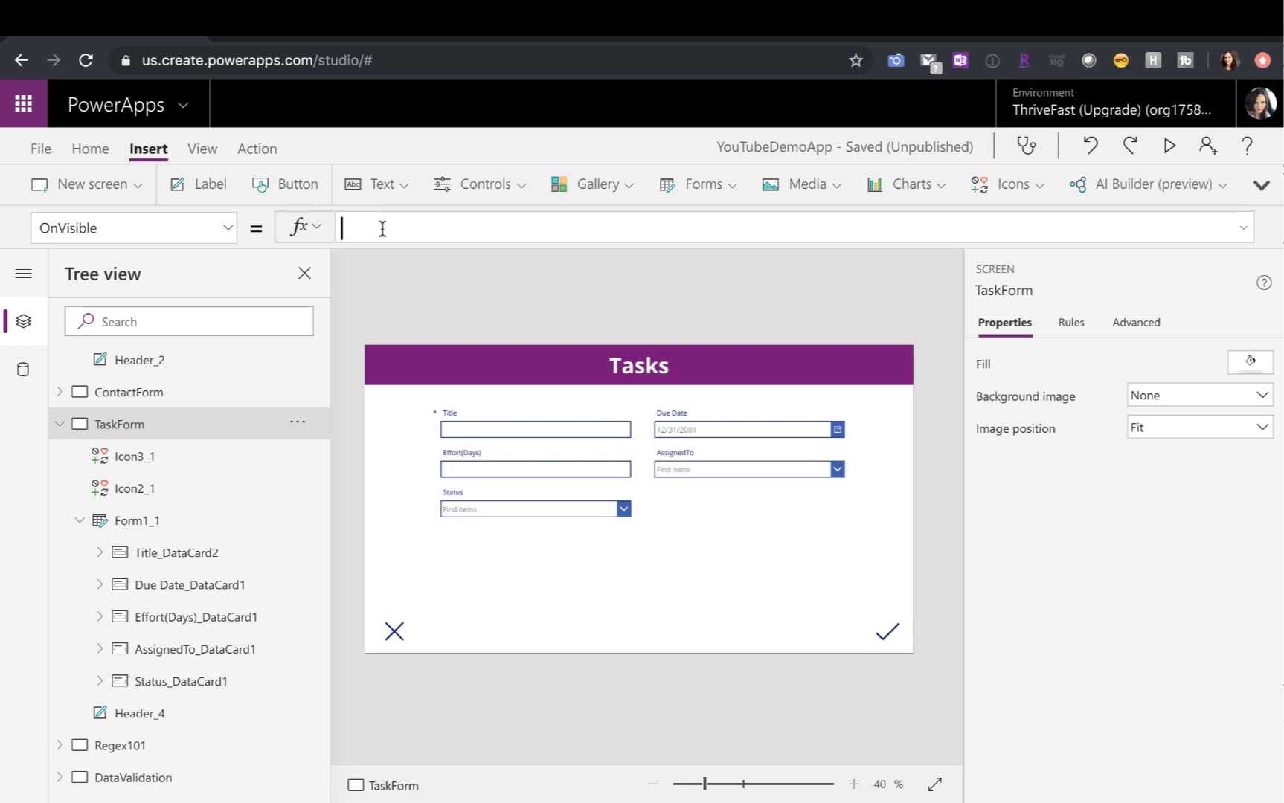
text(If()
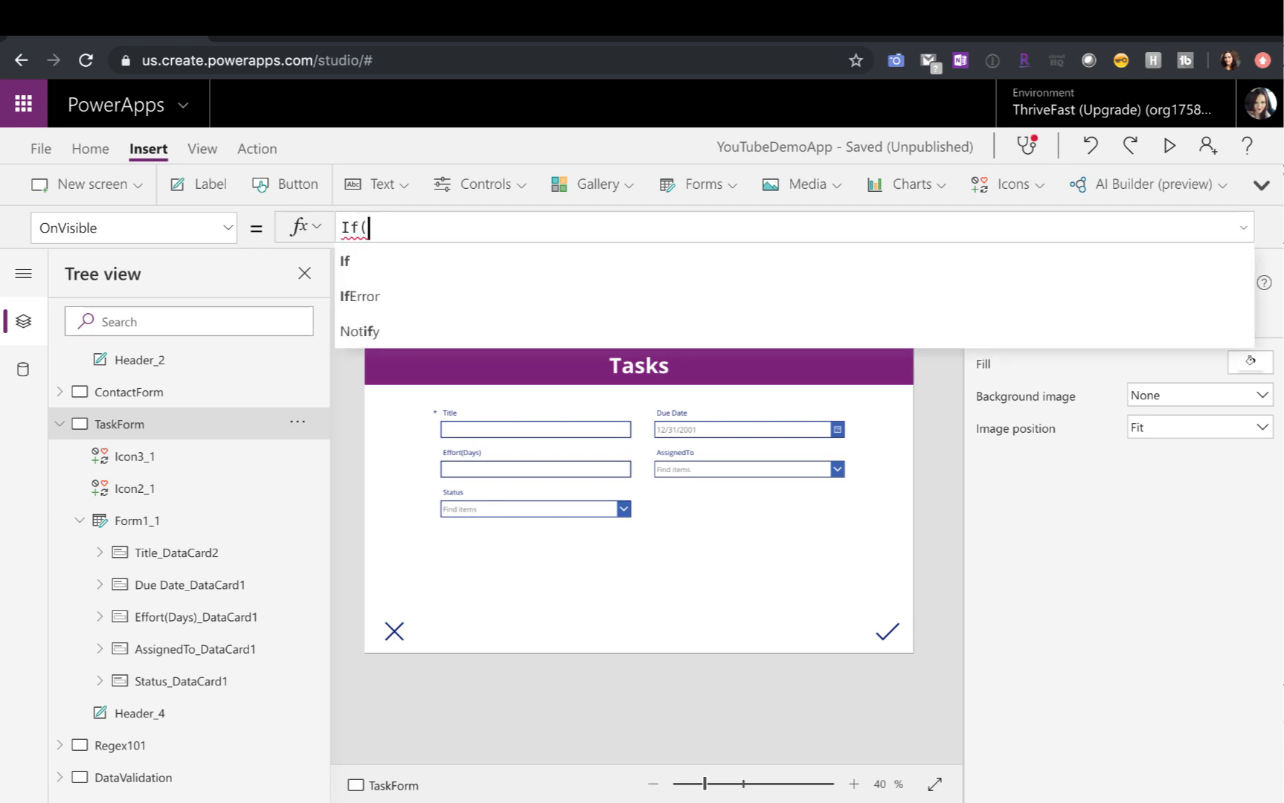
text(Param("ID)
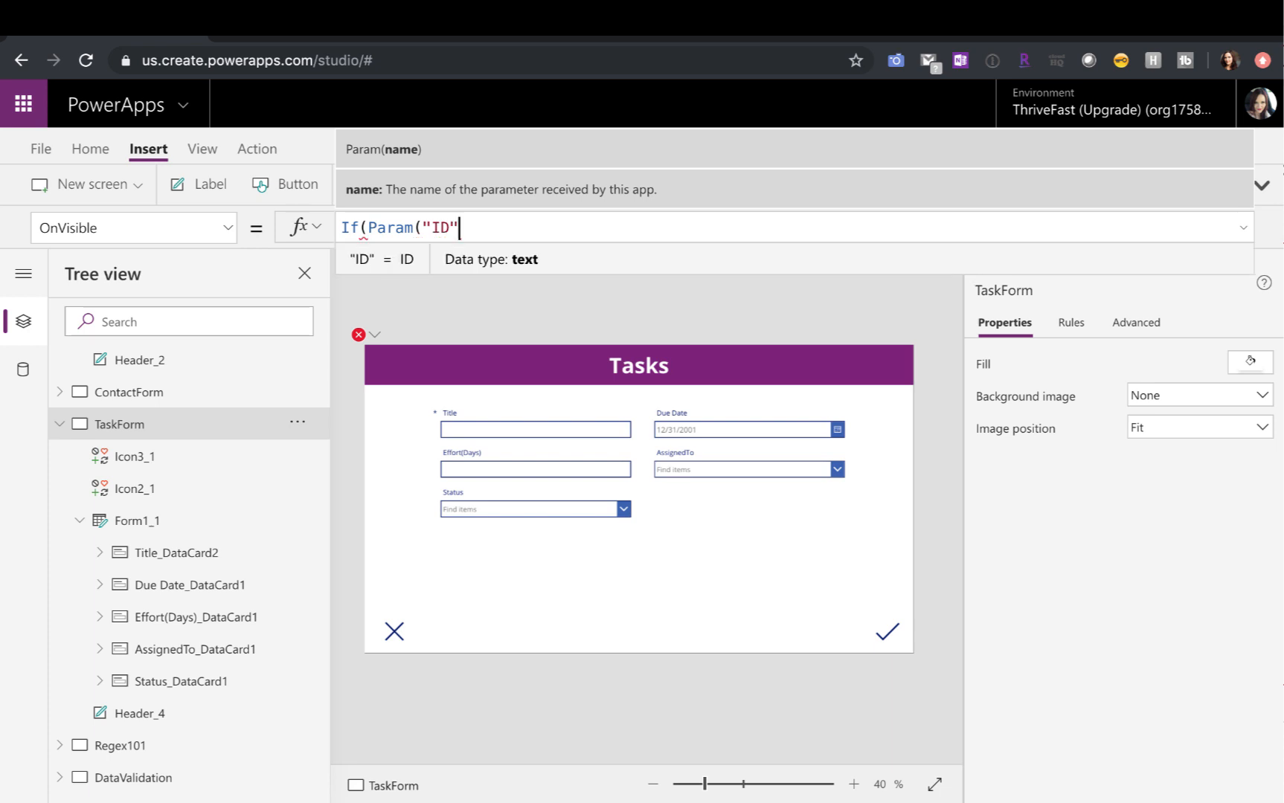
text(!IsBlank()
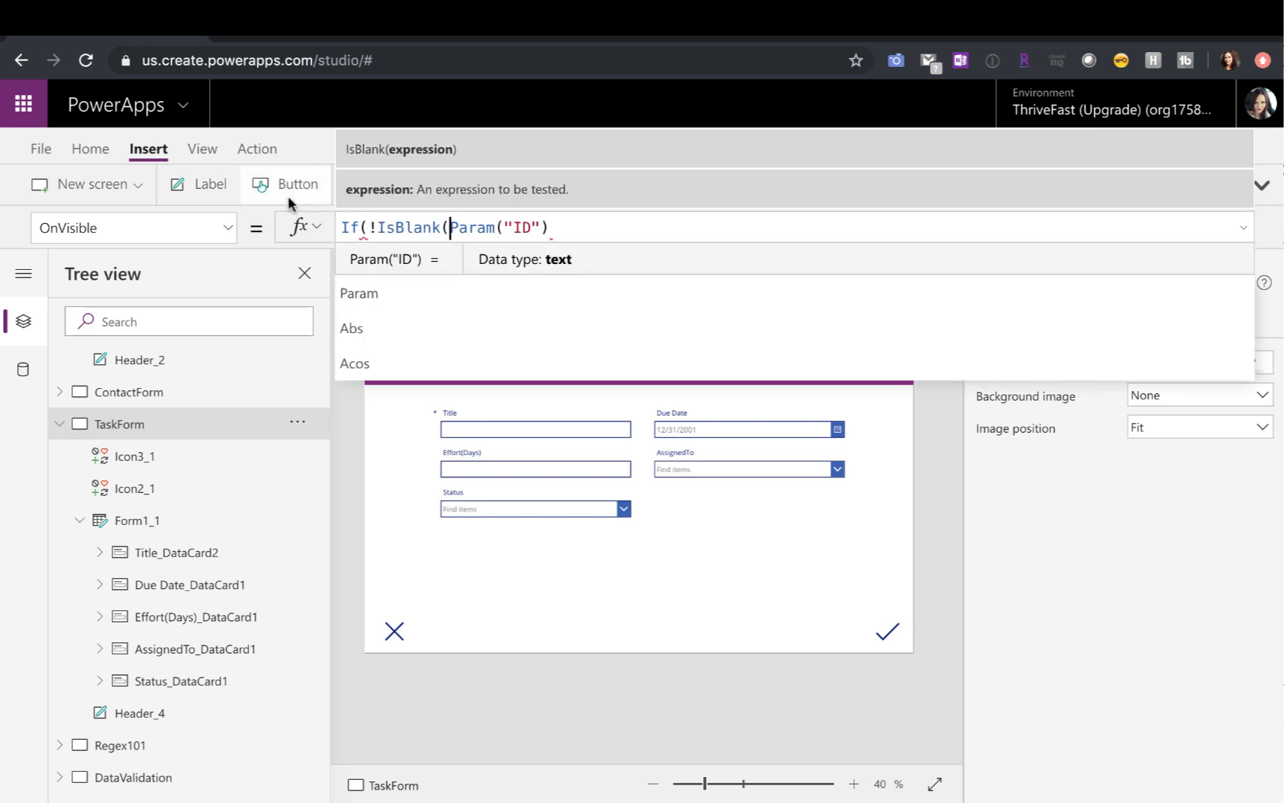
text()),)
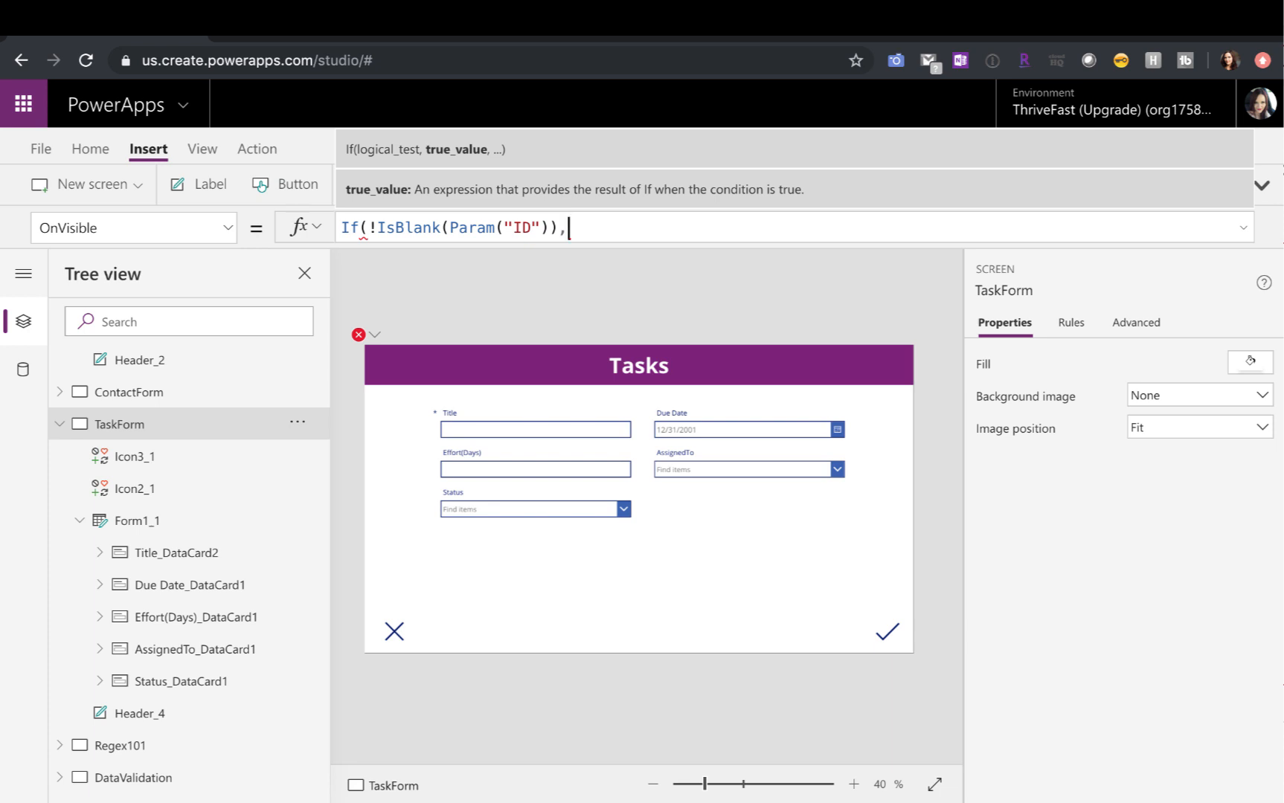
- Complete OnVisible with EditForm(Form1_1), NewForm(Form1_1) so the form edits when an ID is passed
text(" ")
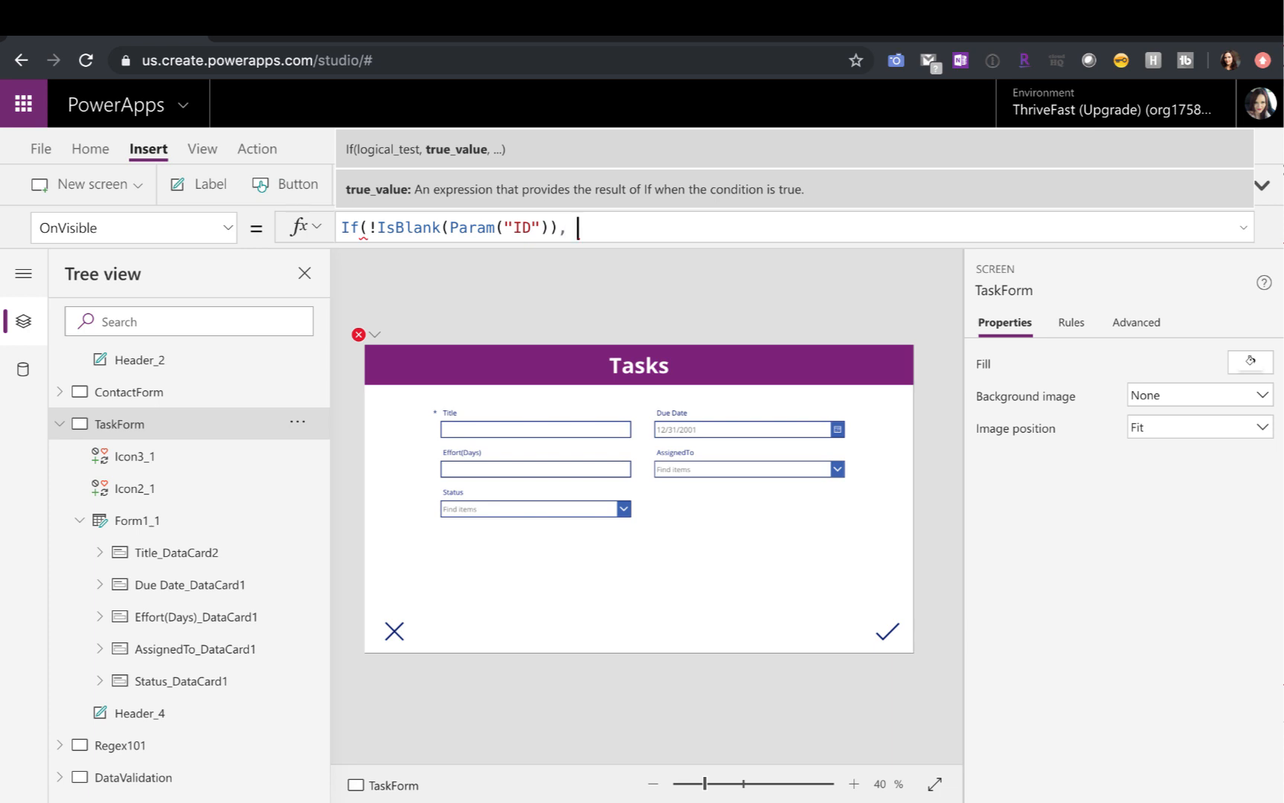
text(EditForm()
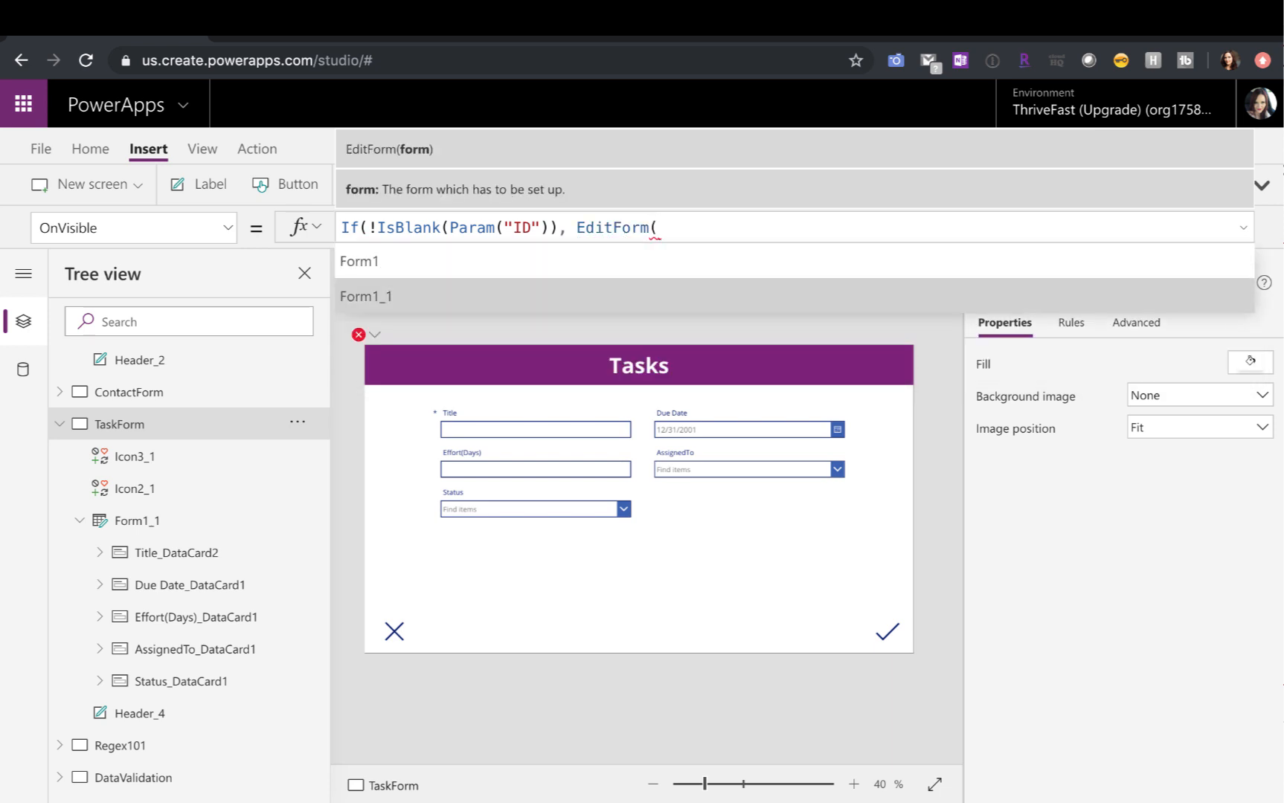
click(366, 296)
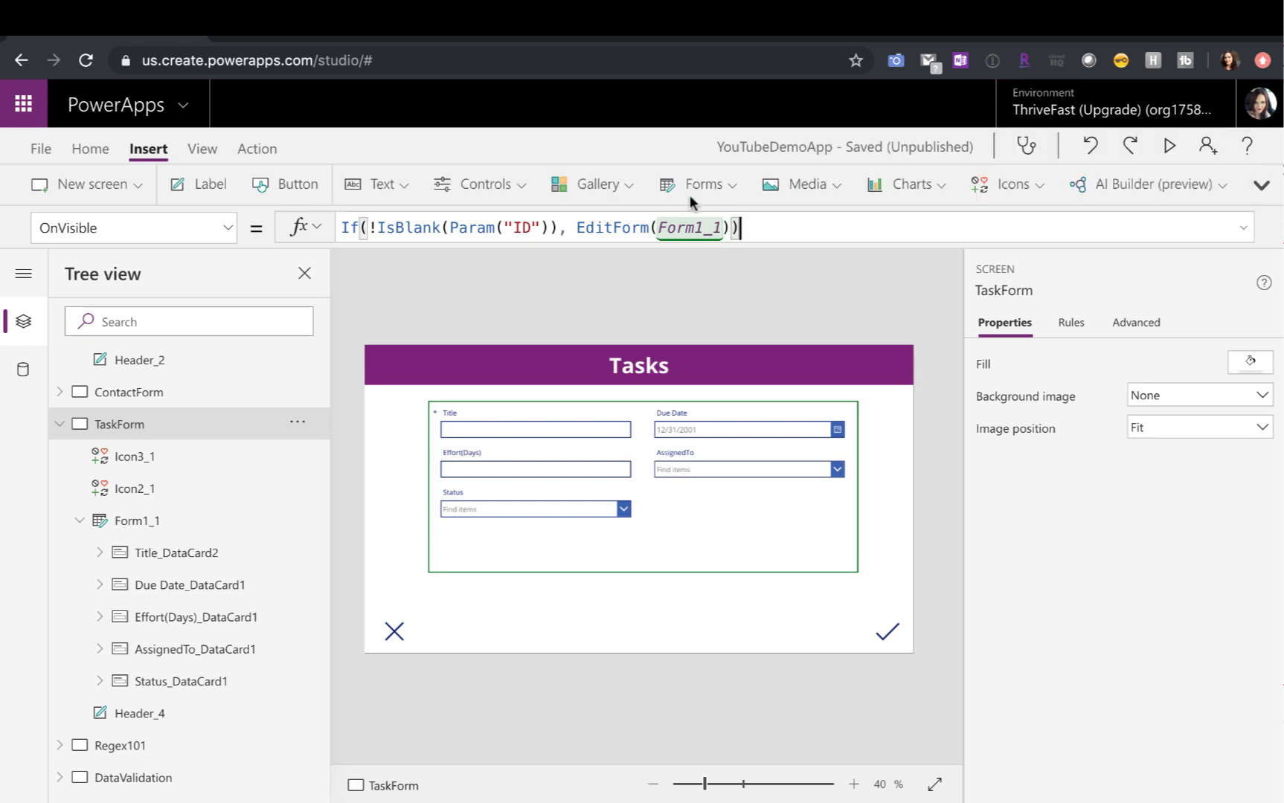
text(, NewForm(Form1_1)
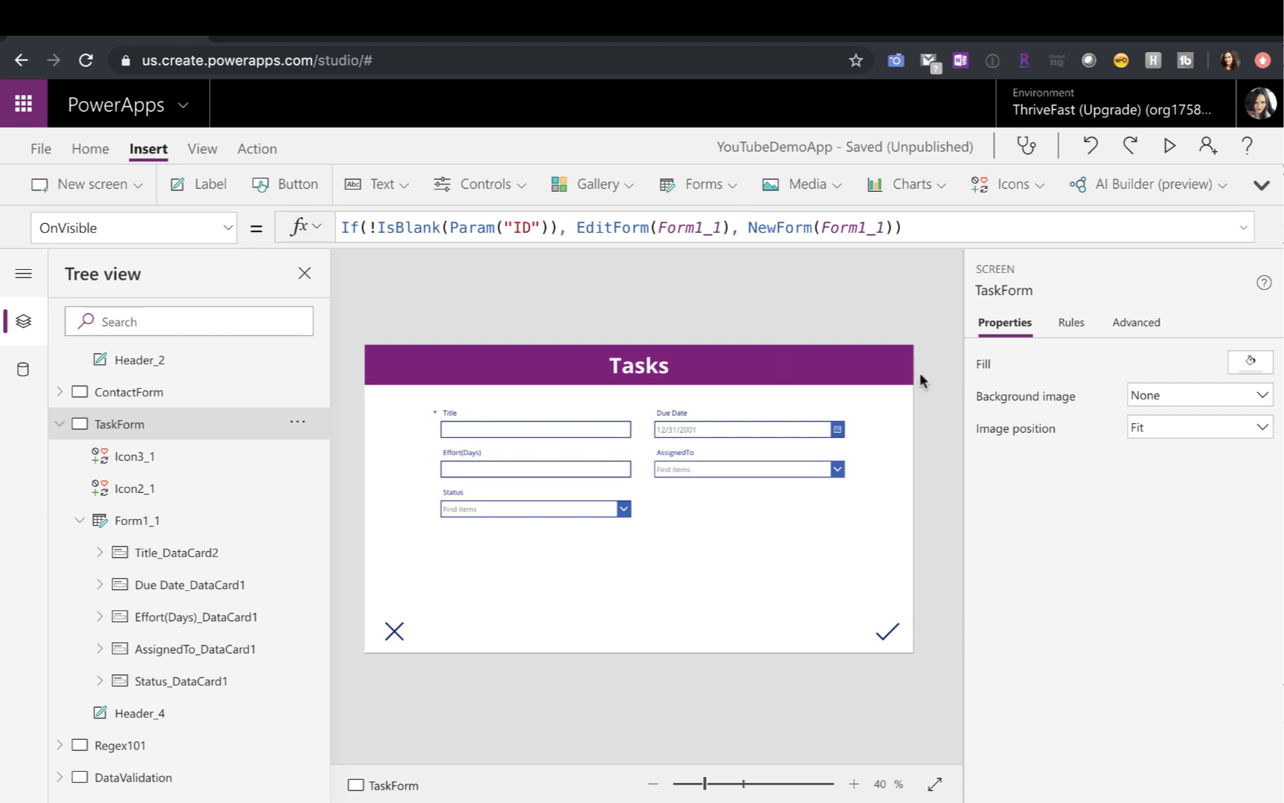
- Set Form1_1's Item to LookUp the Tasks record whose ID equals Value(Param("ID"))
click(137, 521)
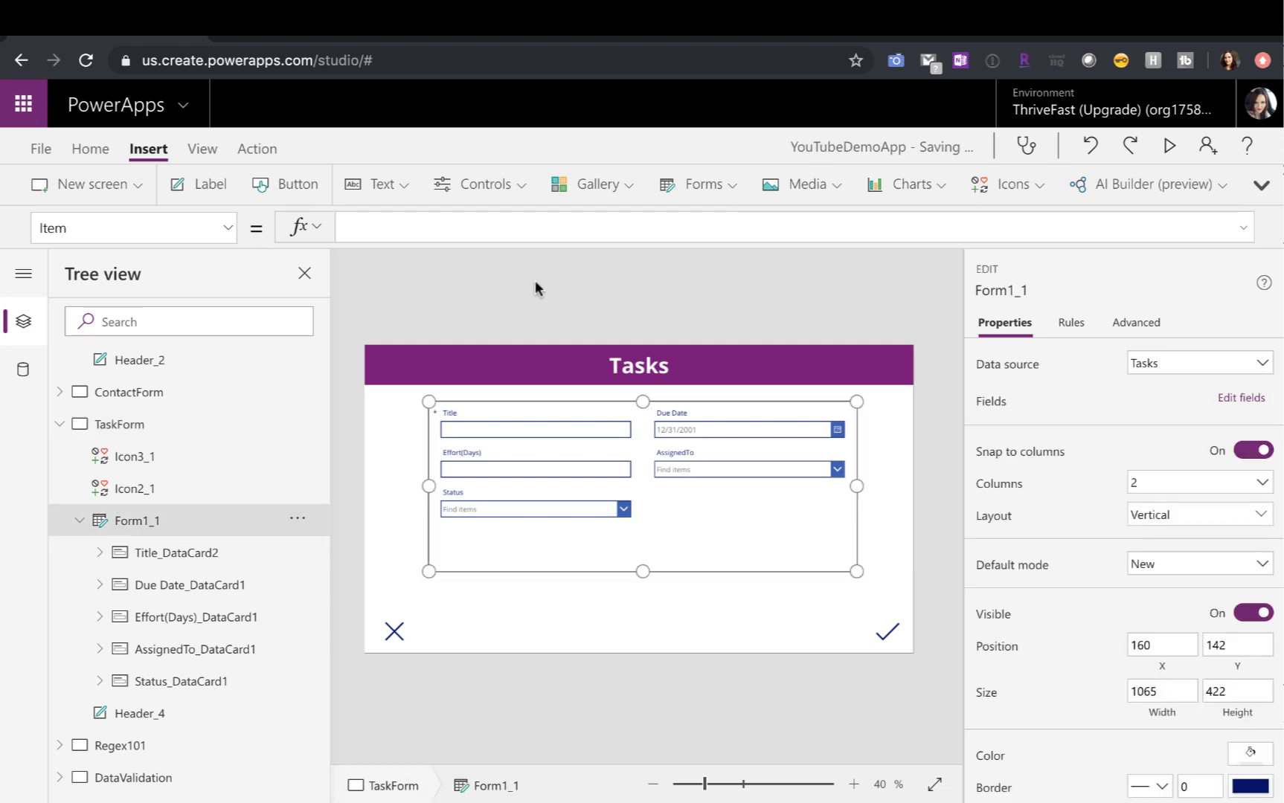
mouse_move(519, 275)
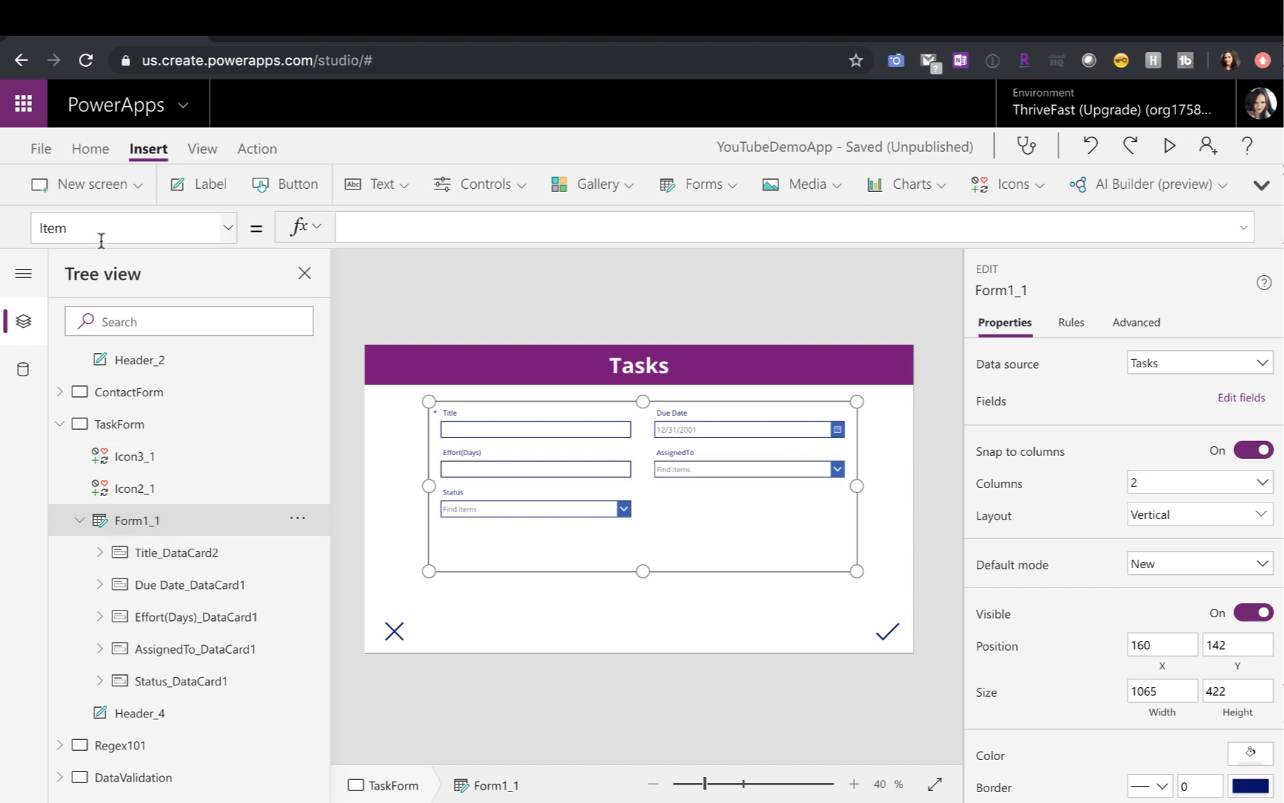
click(124, 227)
text(If(!IsBlank(Param("ID")),)
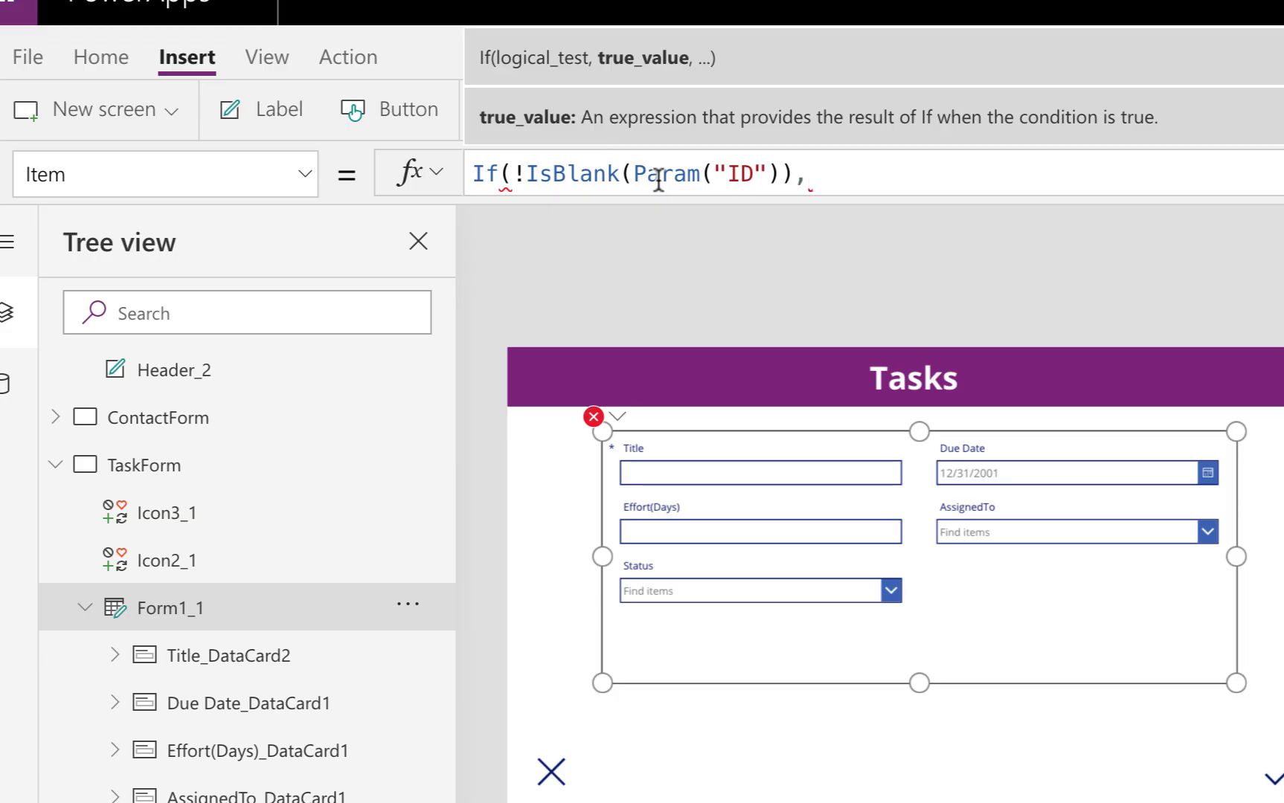
mouse_move(998, 160)
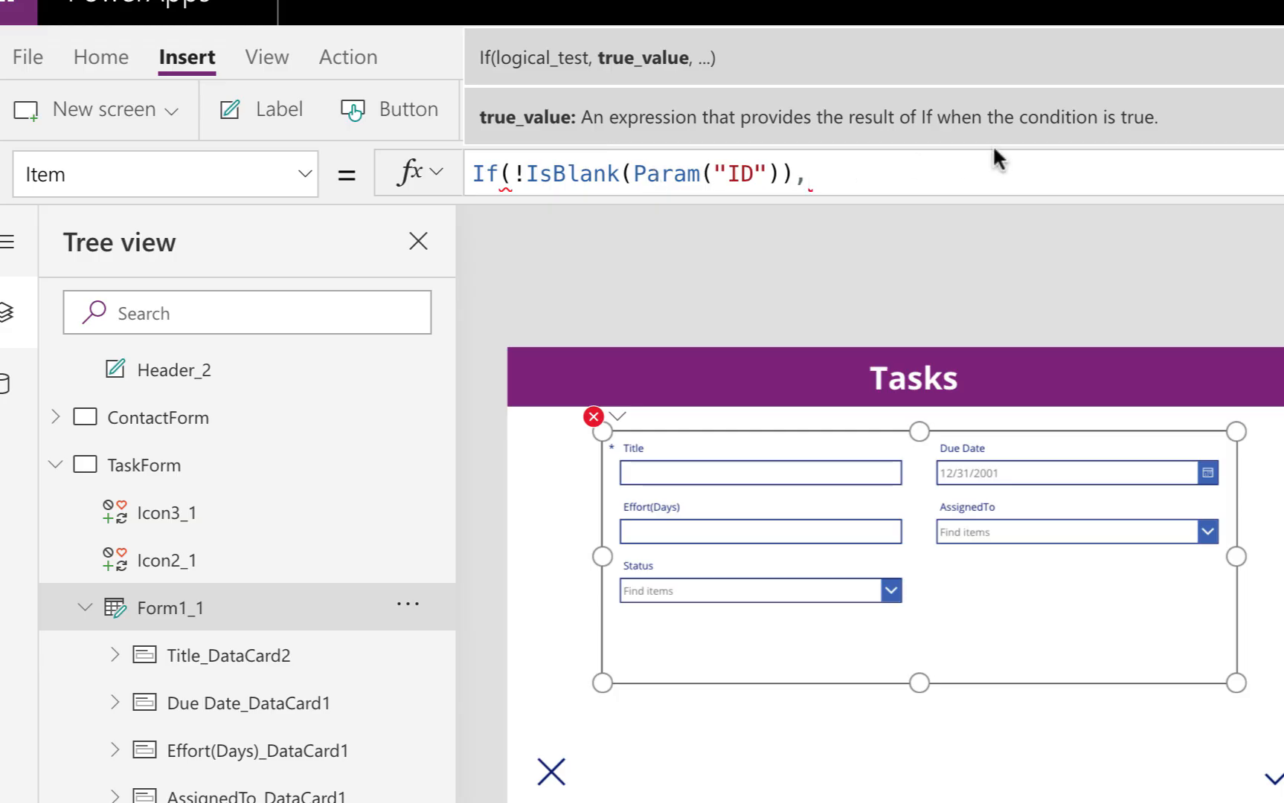
text(Lookup)
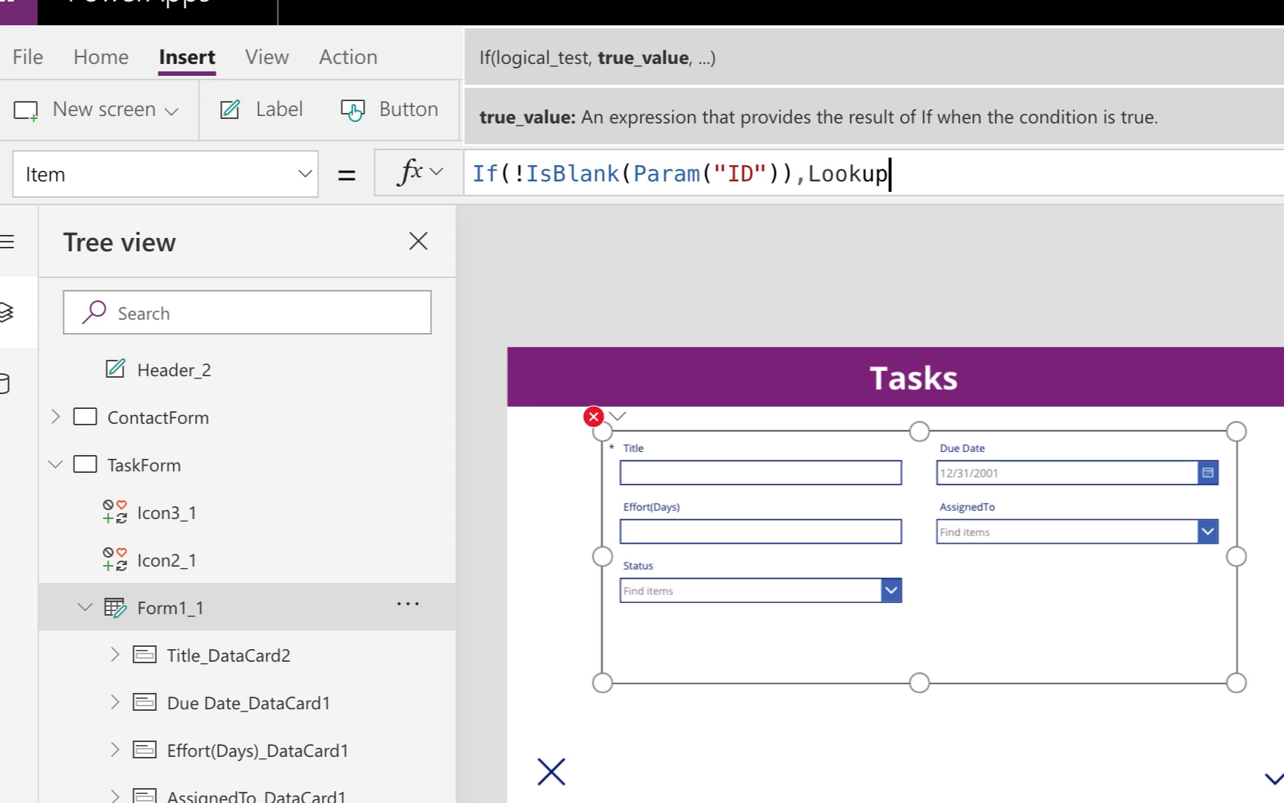
text(()
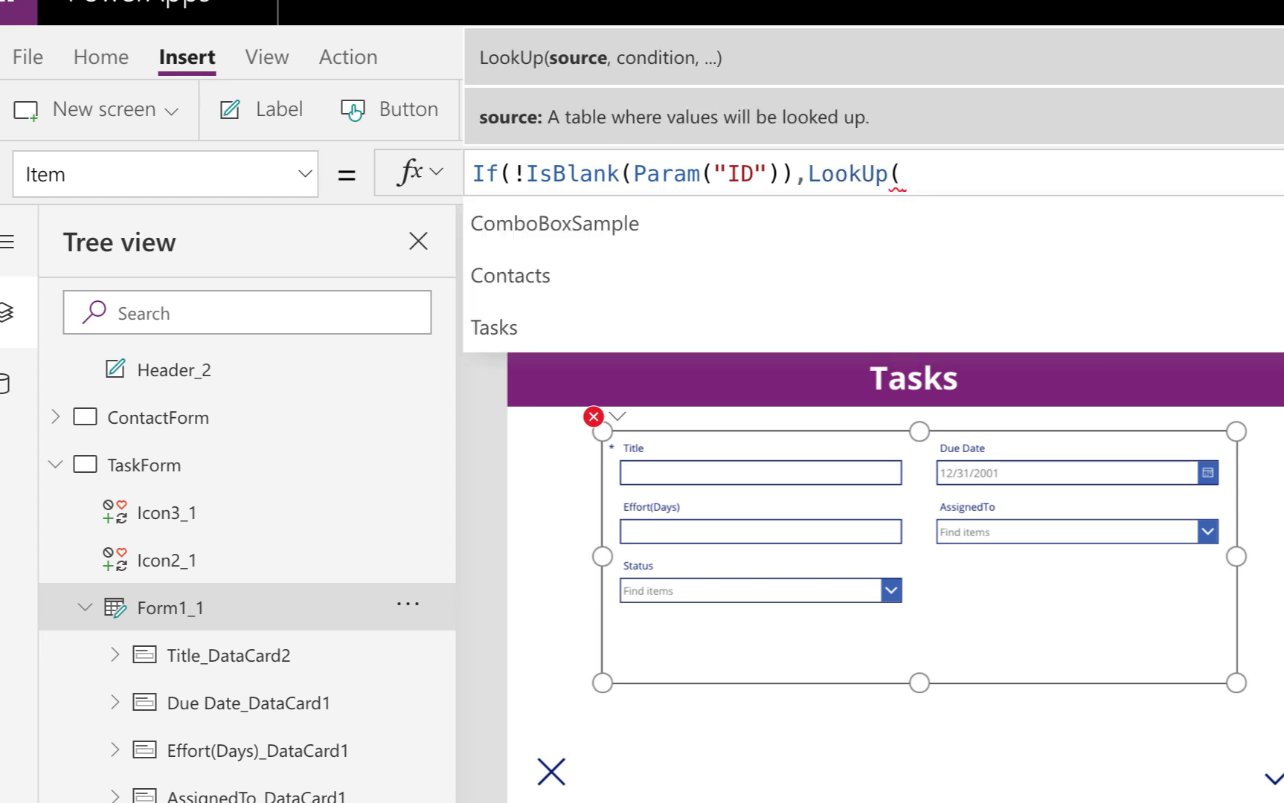
text(Tasks, ID = Value(Param("ID")))))
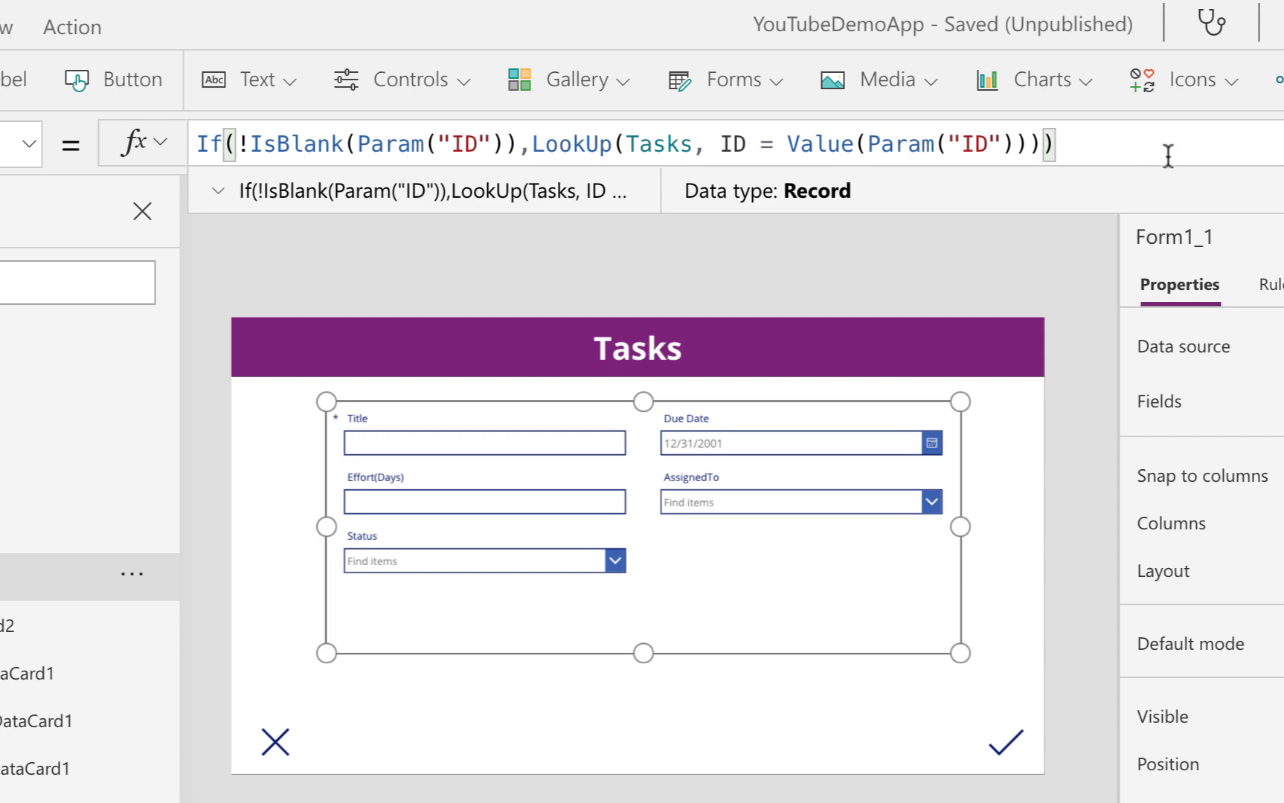
mouse_move(1167, 157)
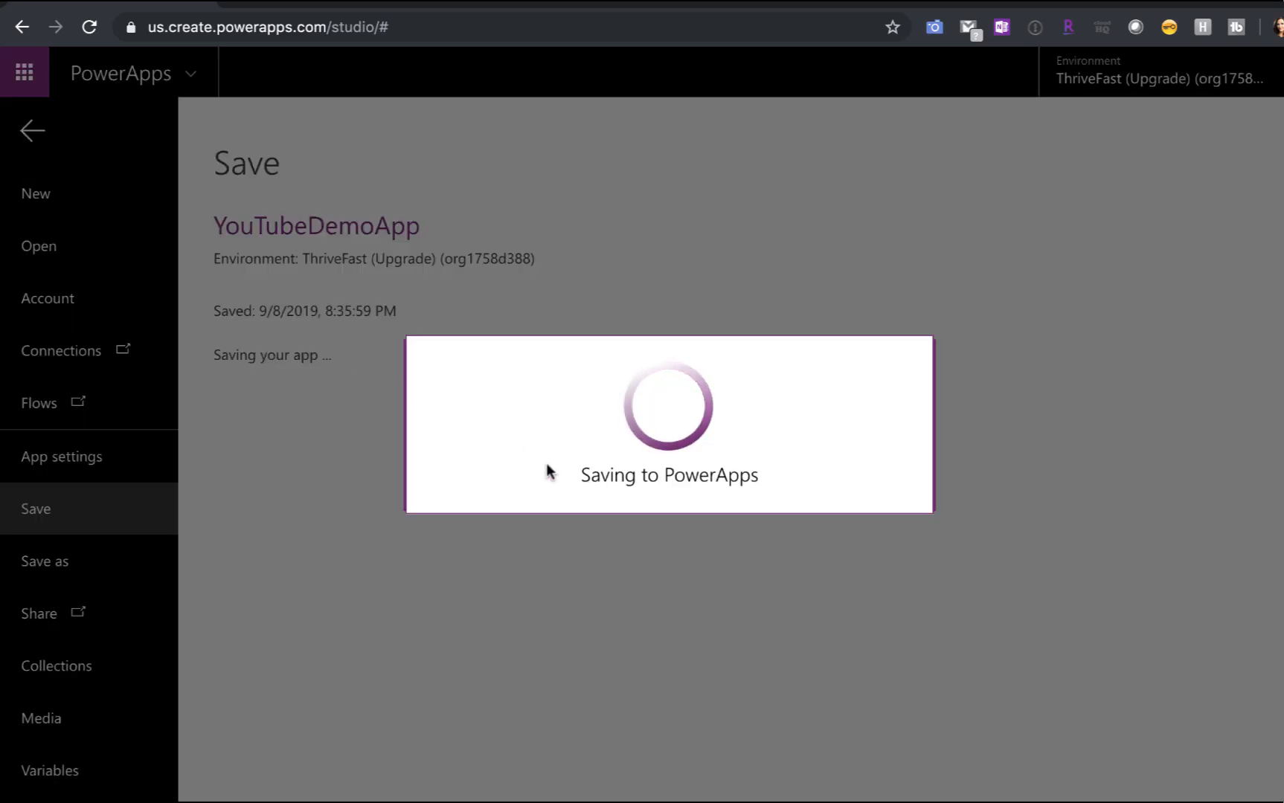
mouse_move(586, 535)
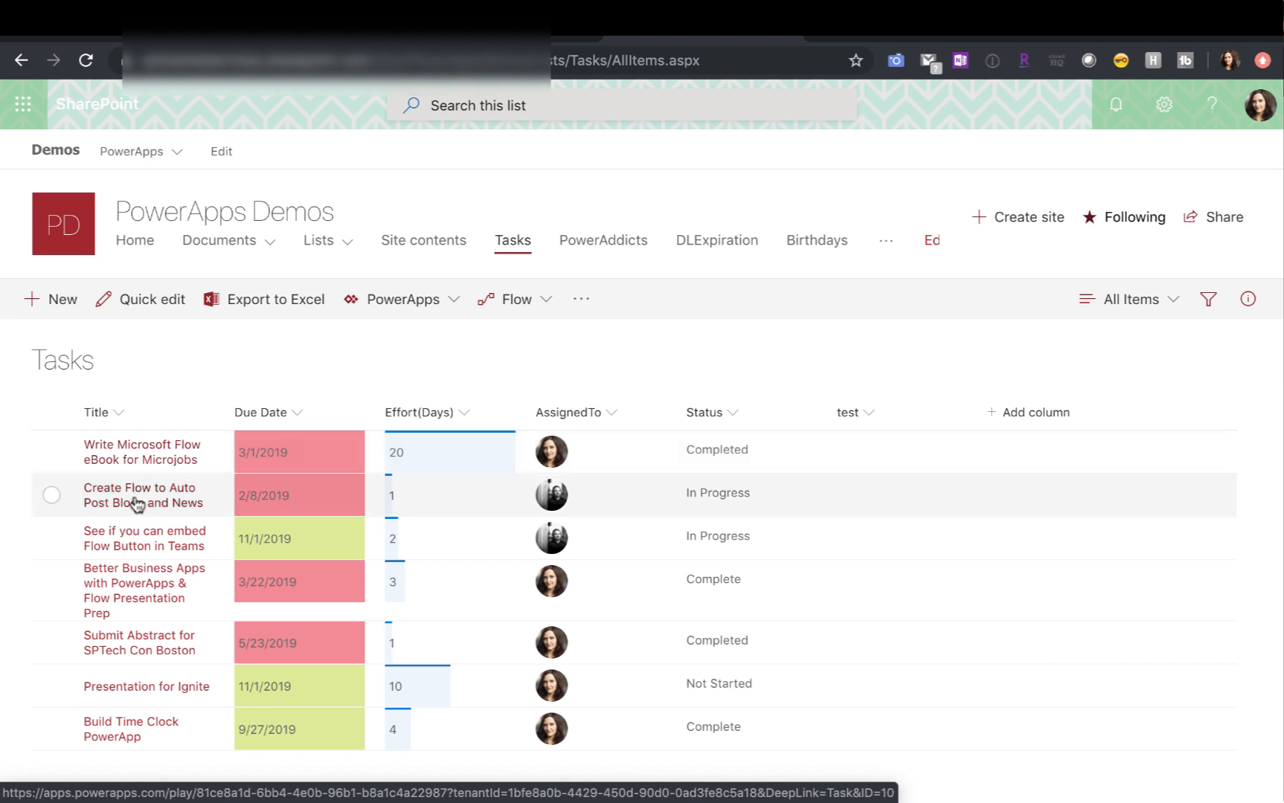
mouse_move(161, 695)
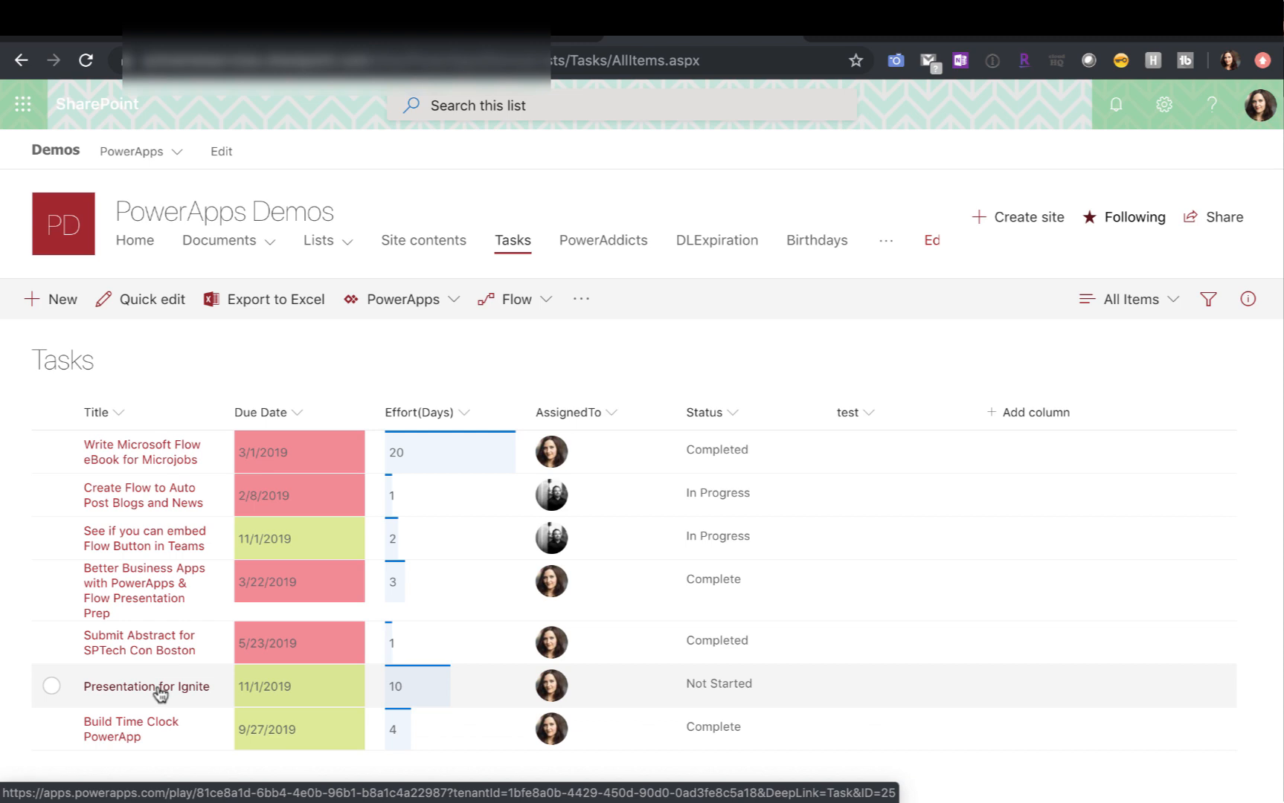
- Follow the 'Presentation for Ignite' title link from the SharePoint Tasks list into the app
click(146, 687)
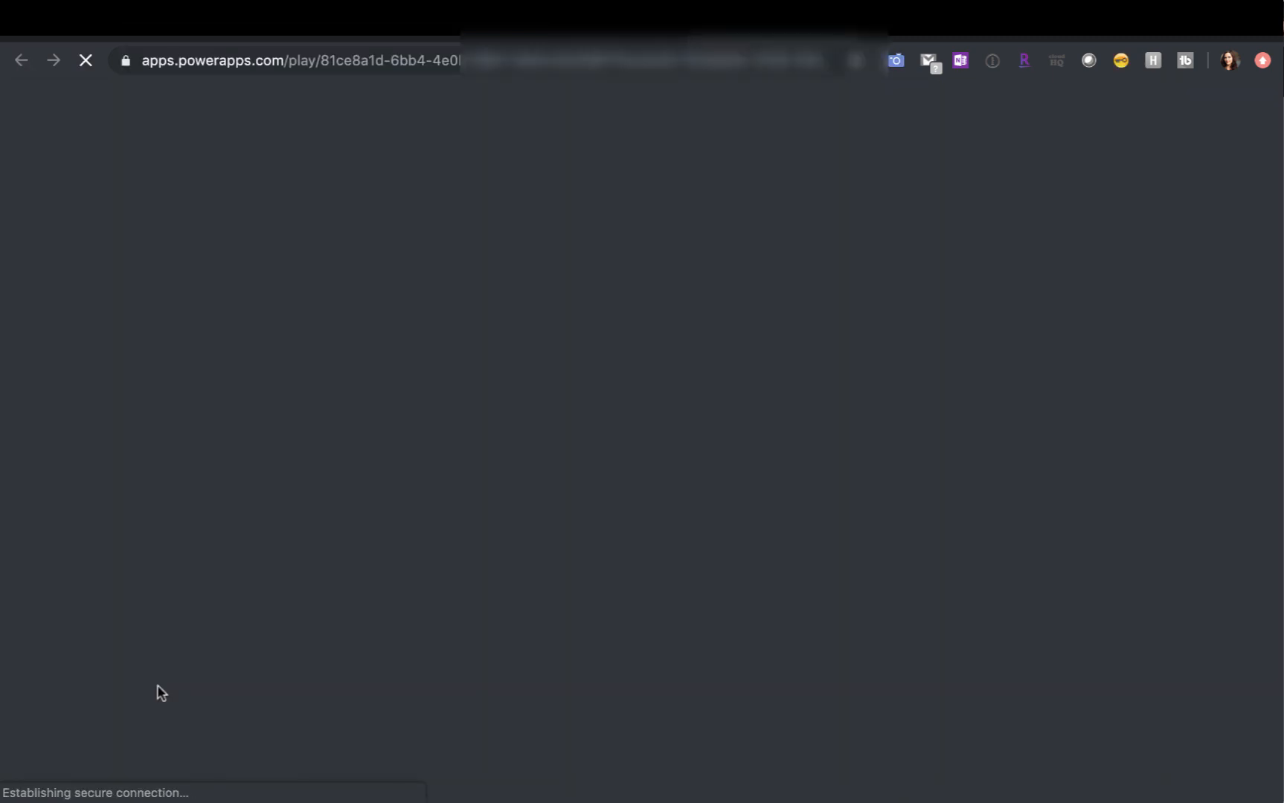